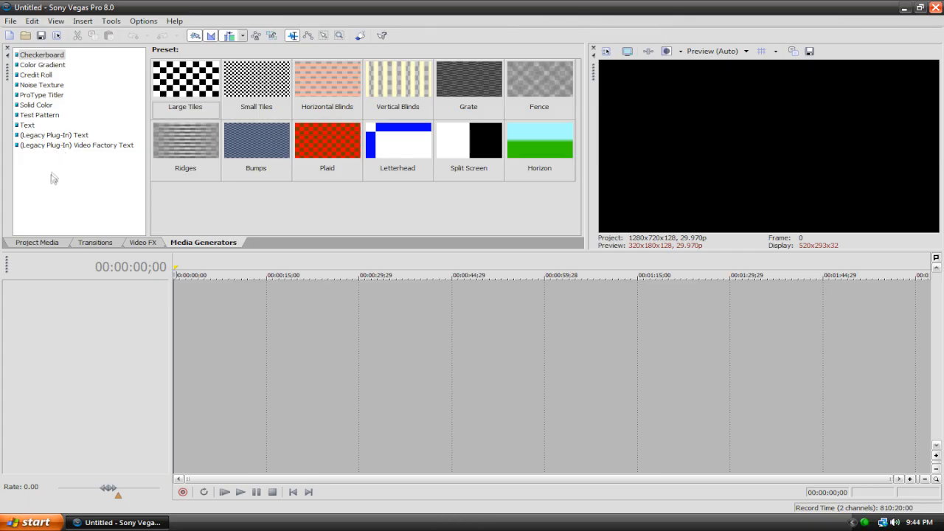
mouse_move(59, 193)
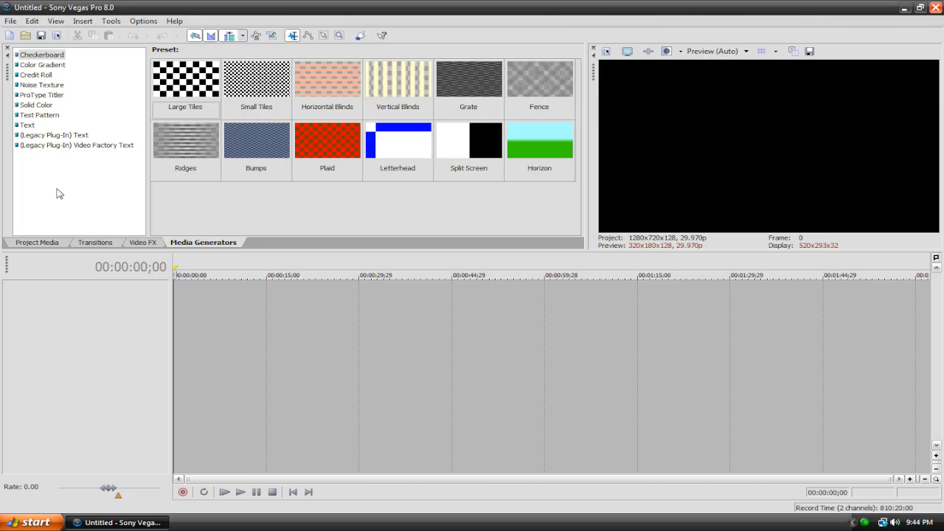
mouse_move(76, 198)
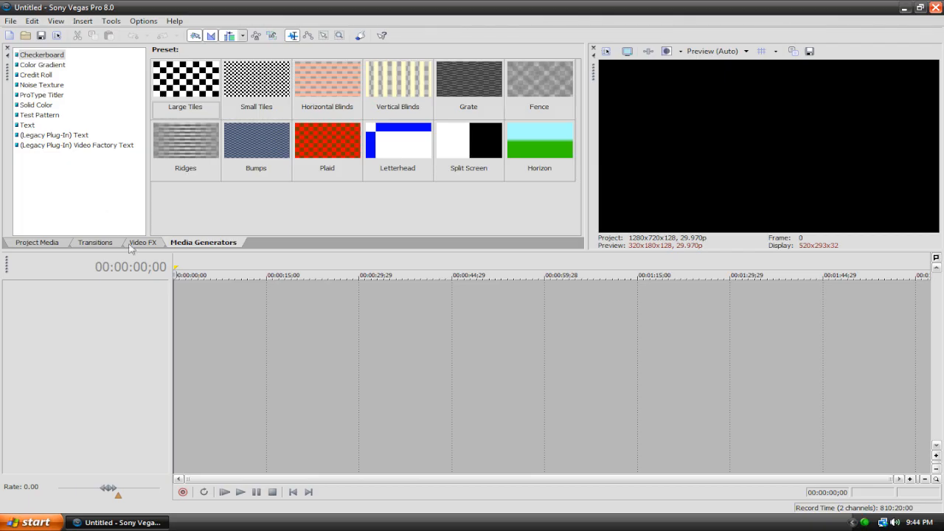
mouse_move(201, 247)
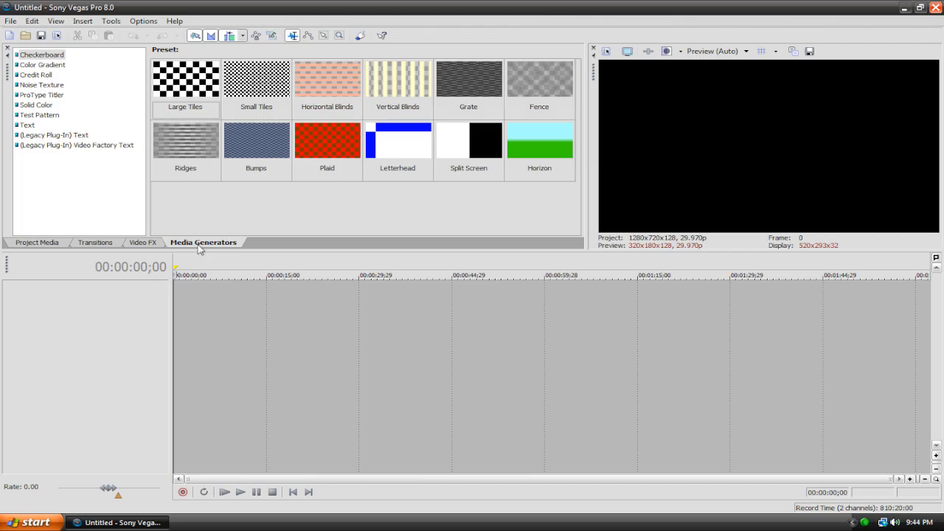
Drag the Default Text preset from the Text generators onto the timeline and dismiss its editor
left_click(27, 124)
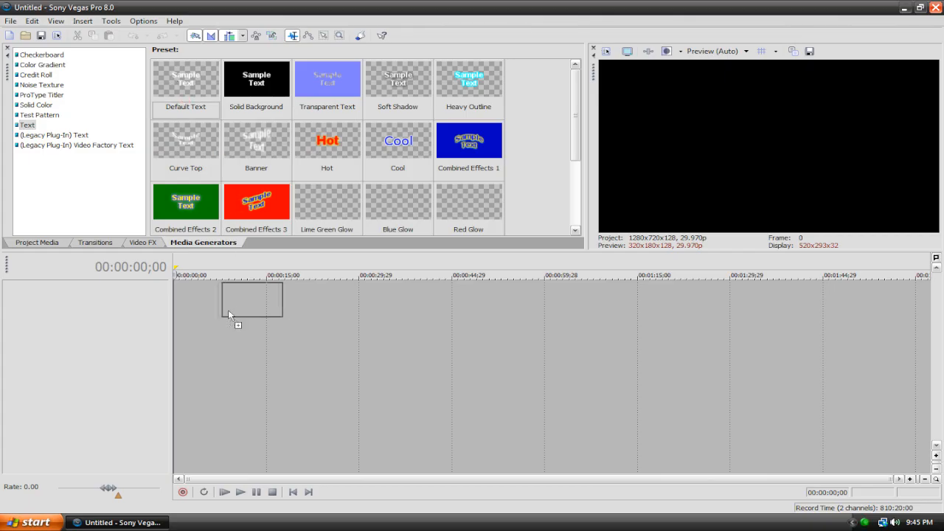
left_click_drag(186, 80, 251, 298)
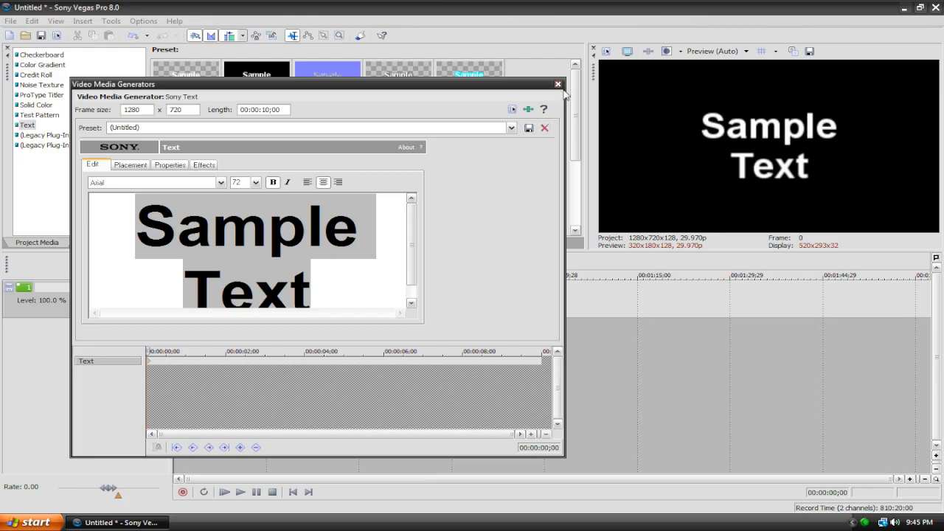
left_click(557, 83)
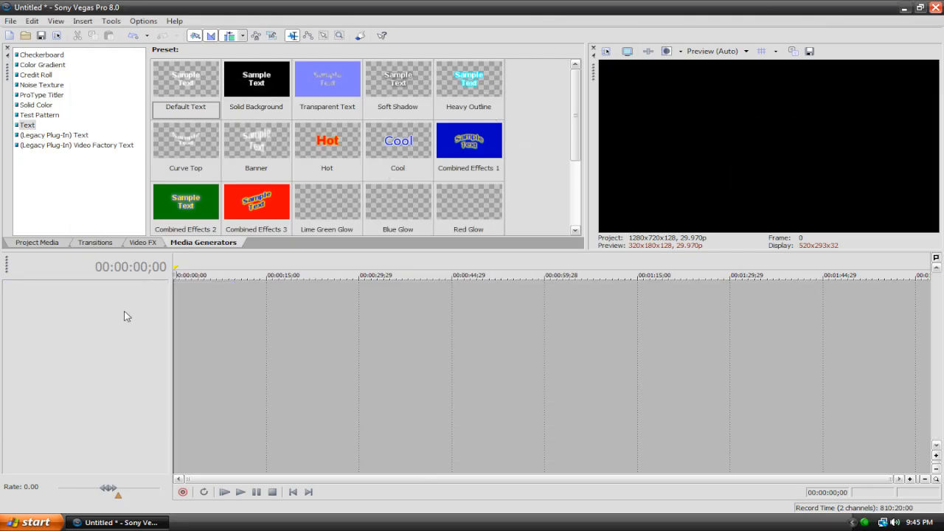
mouse_move(112, 312)
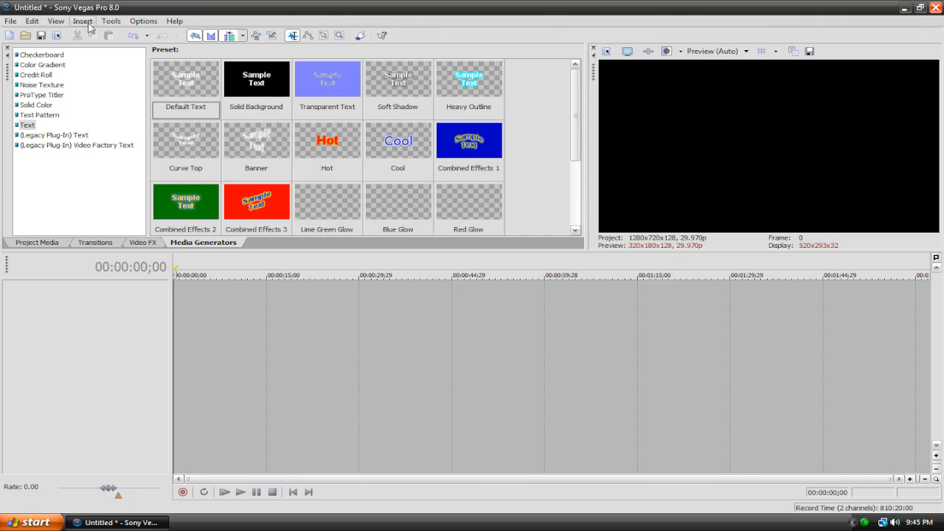
Insert a new empty video track via the Insert menu
left_click(83, 20)
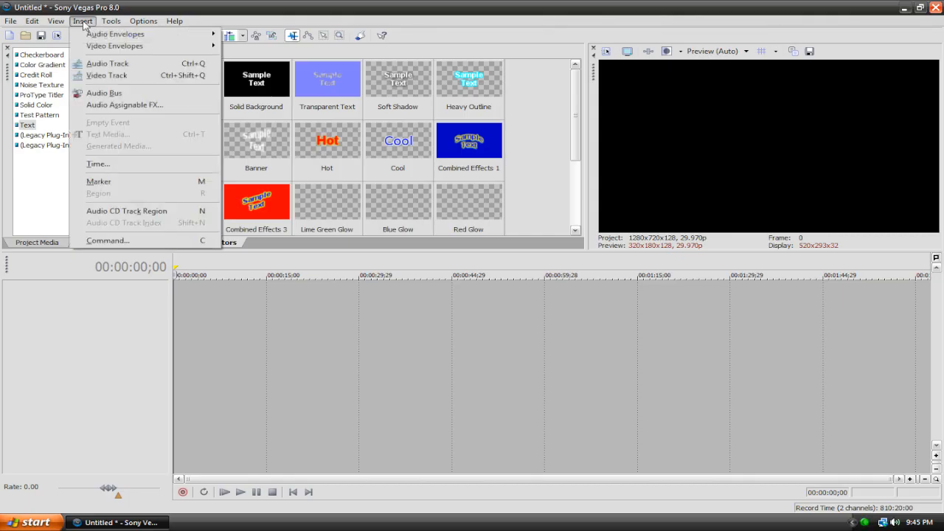
mouse_move(103, 91)
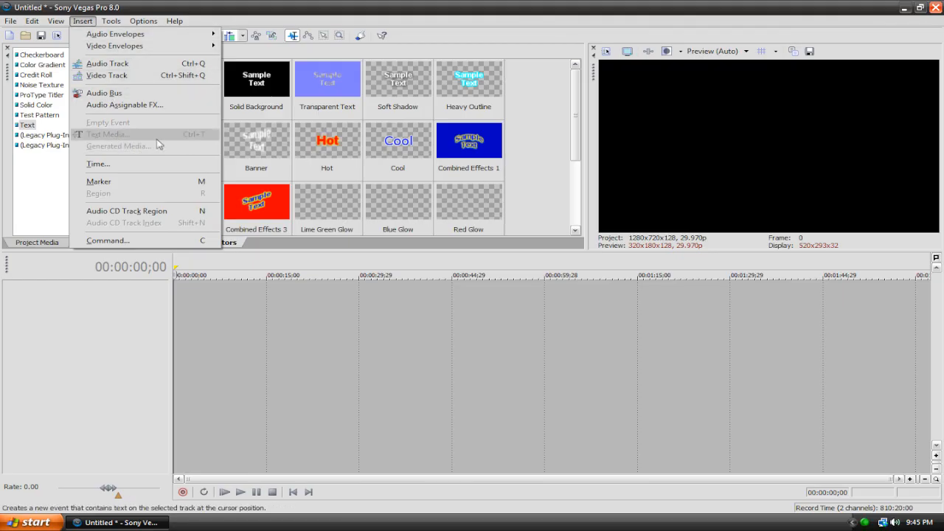
mouse_move(139, 145)
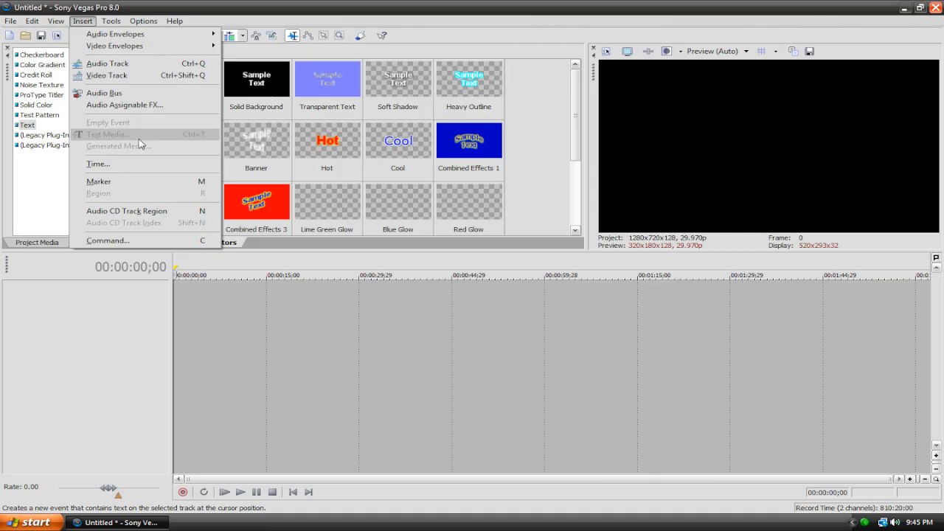
mouse_move(96, 378)
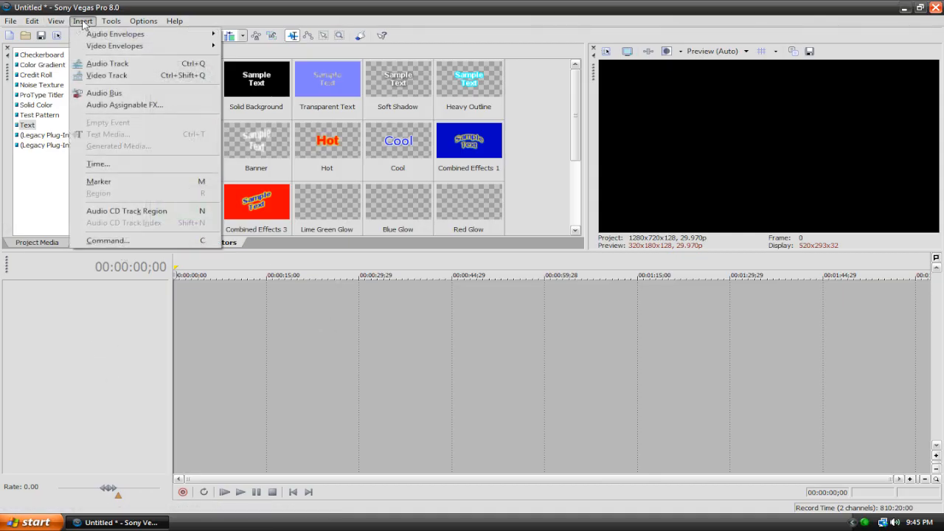
mouse_move(106, 75)
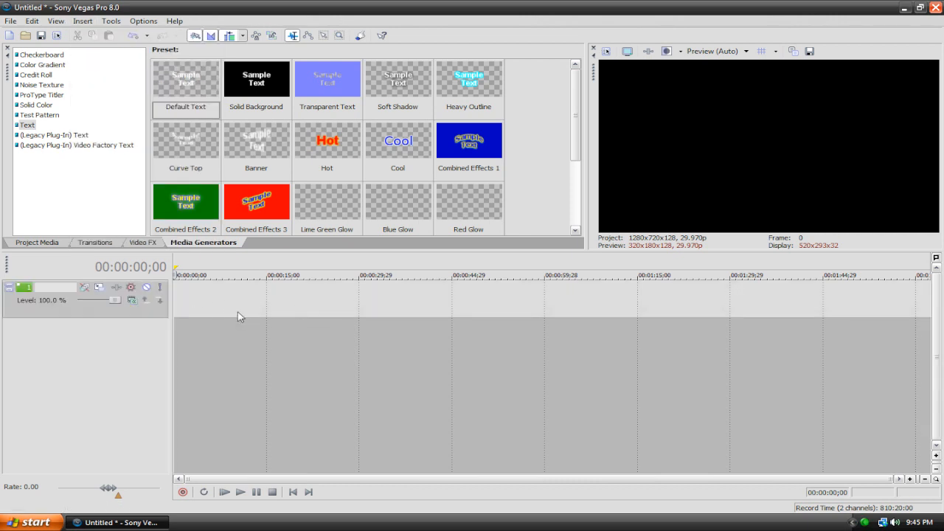
right_click(239, 315)
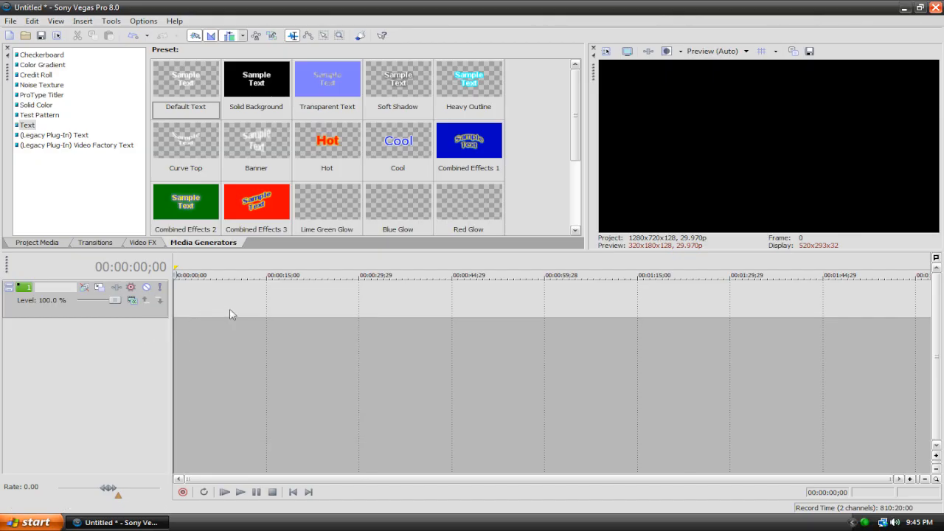
mouse_move(224, 309)
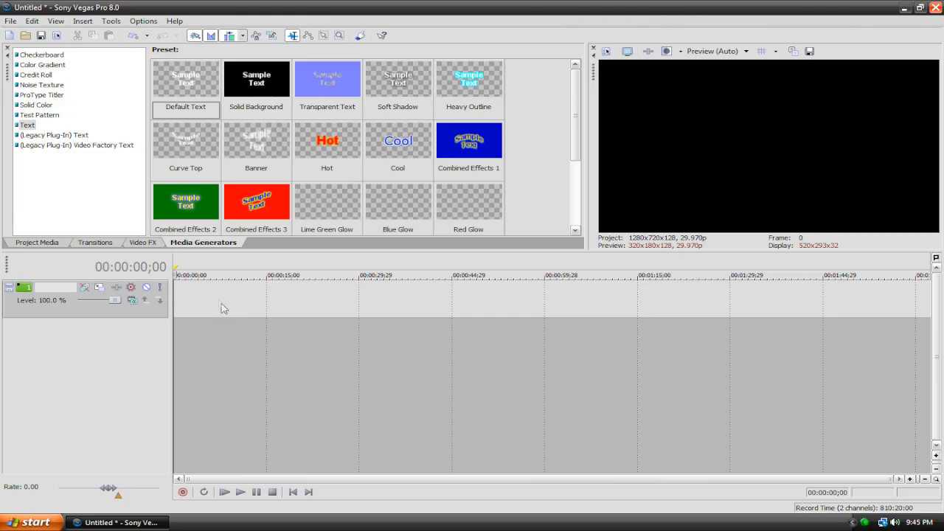
left_click(83, 21)
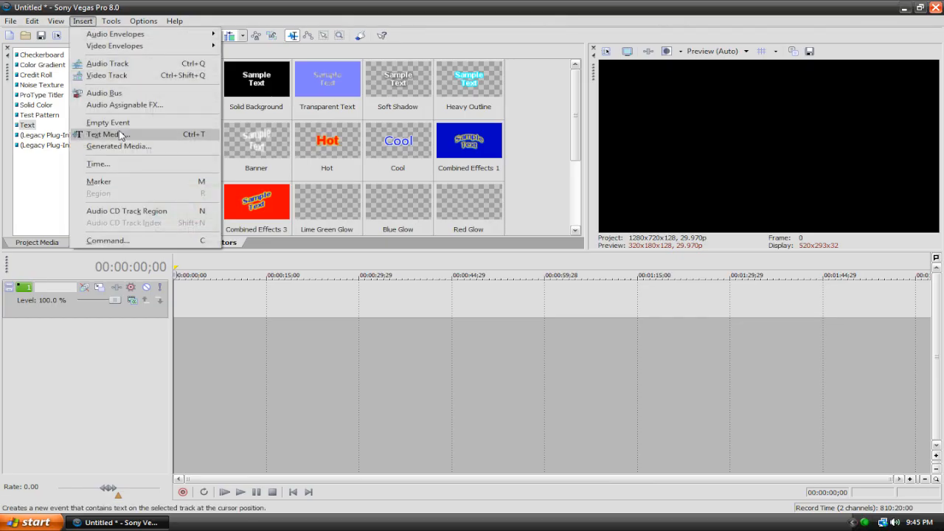
left_click(107, 134)
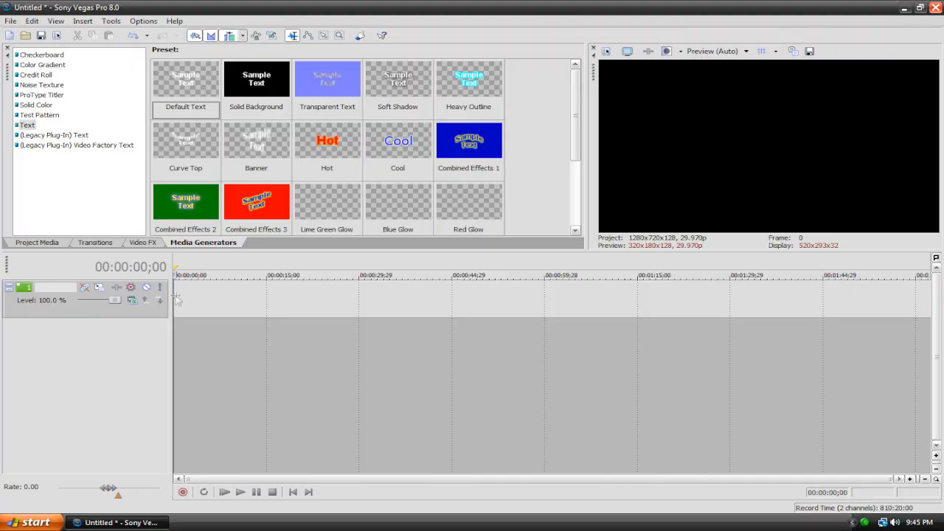
mouse_move(190, 299)
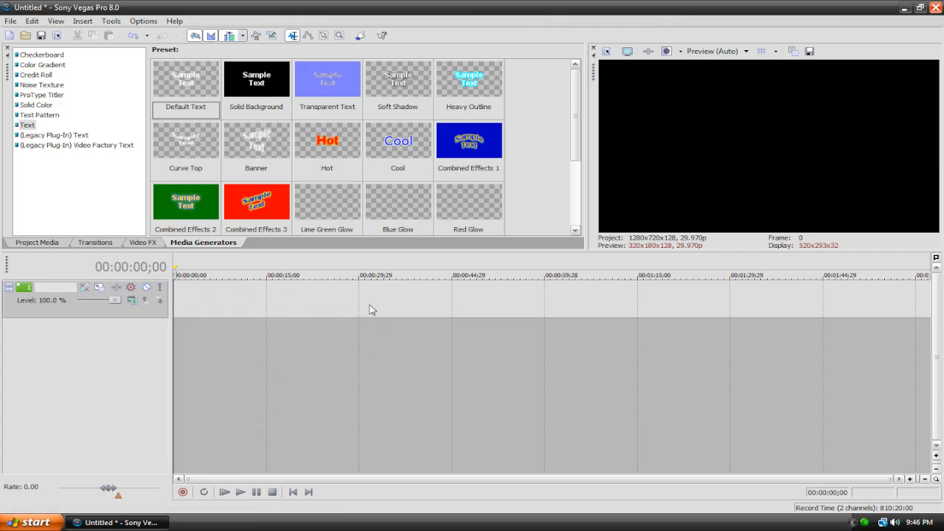
left_click(268, 275)
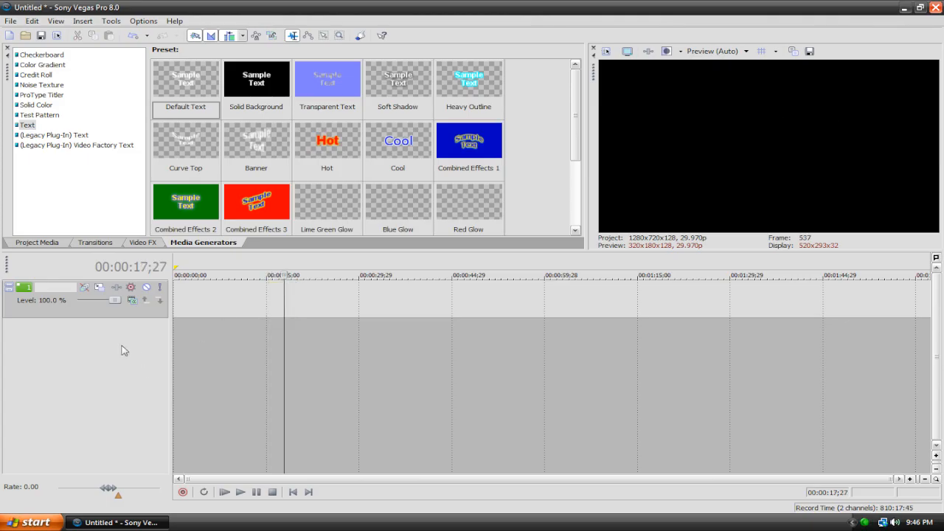
left_click(292, 492)
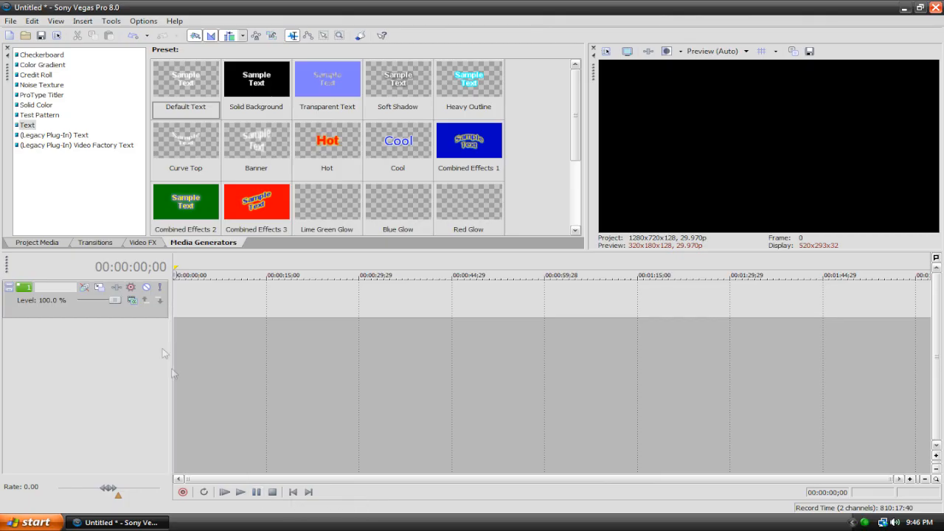
mouse_move(133, 317)
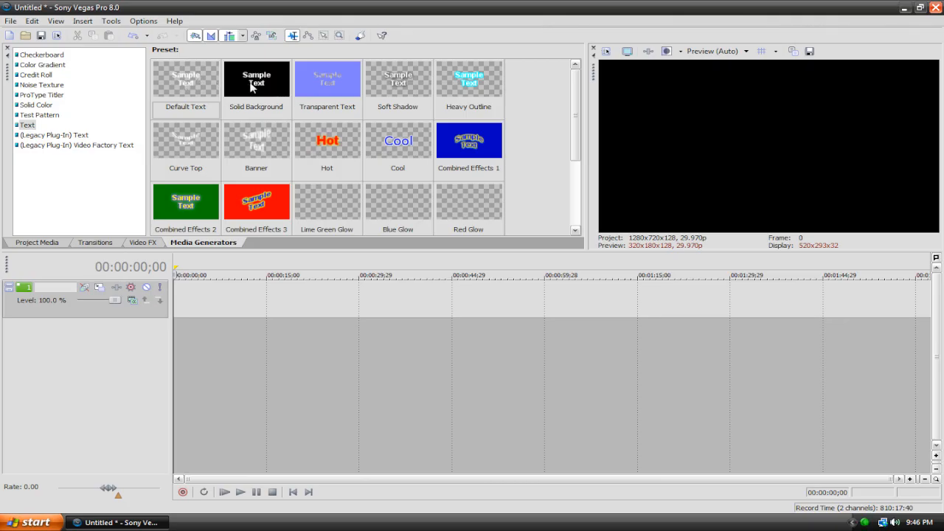
mouse_move(204, 82)
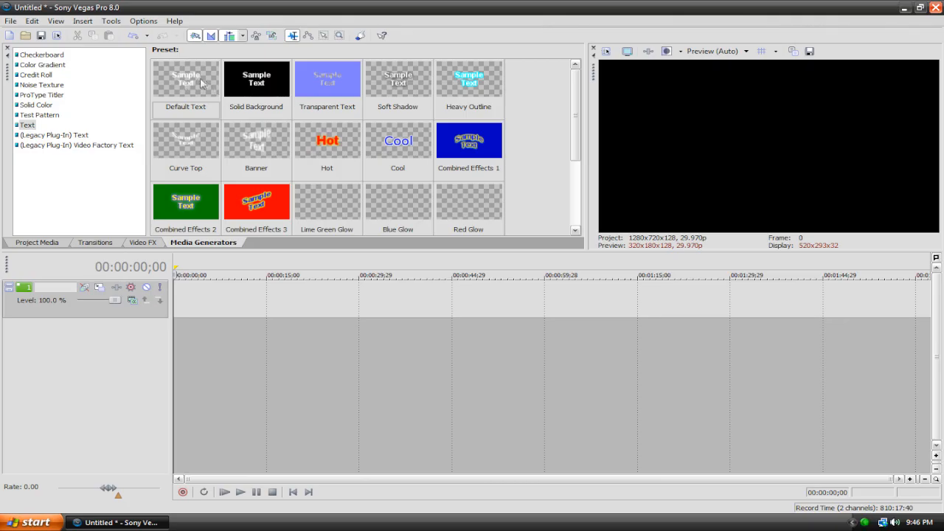
mouse_move(205, 80)
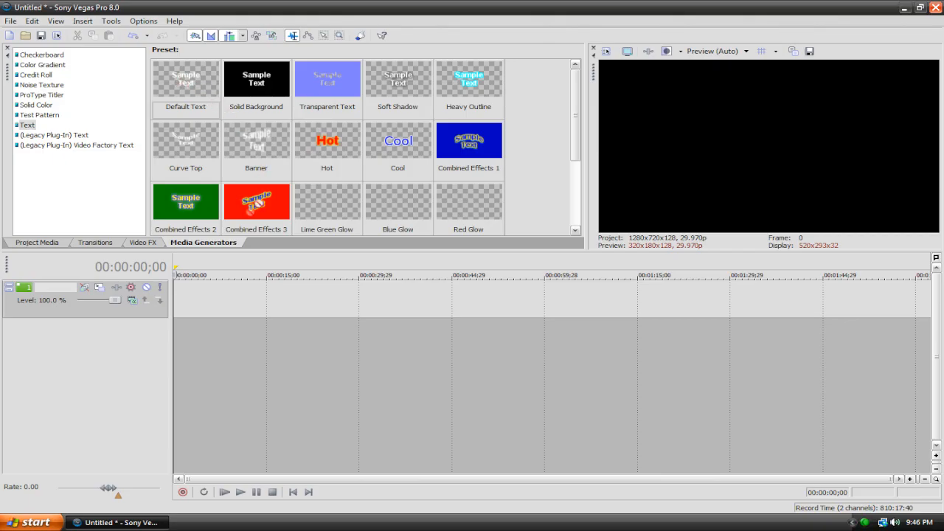
Select the Text category in Media Generators and return the playhead to the project start
double_click(186, 79)
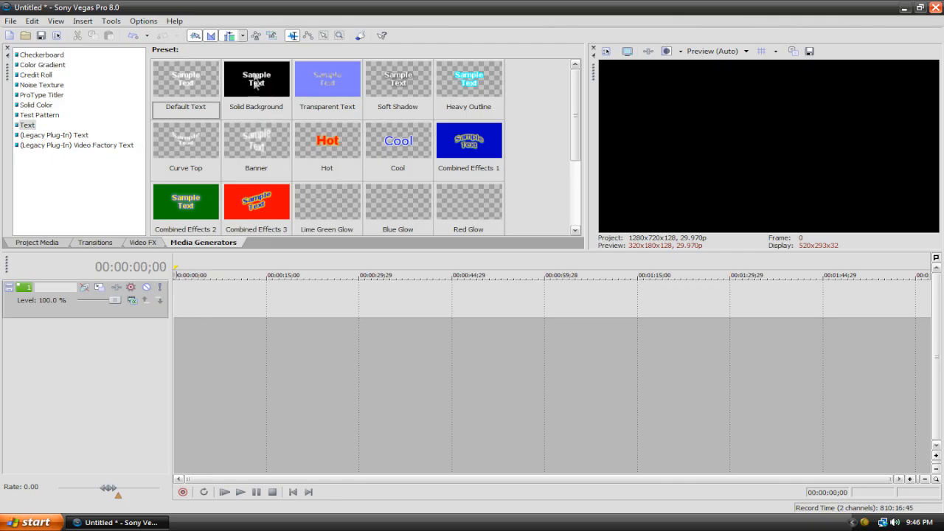
double_click(186, 80)
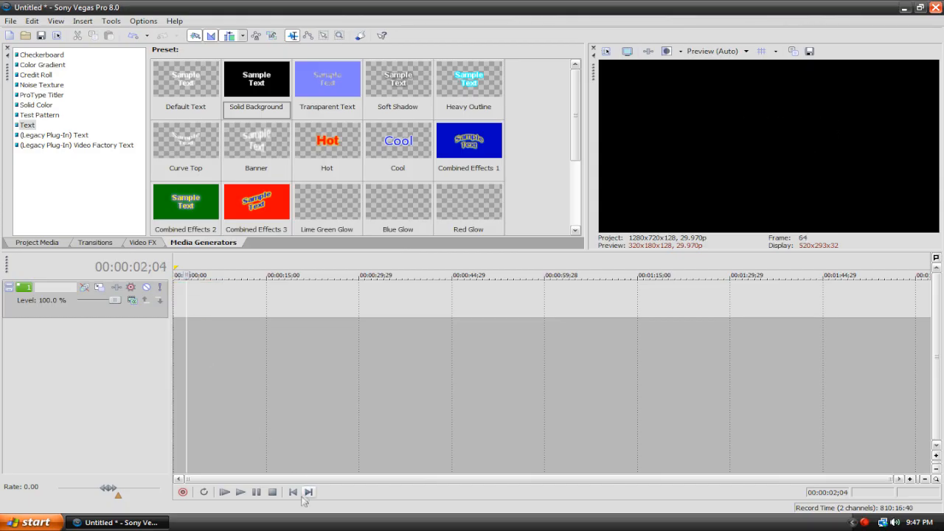
left_click(292, 493)
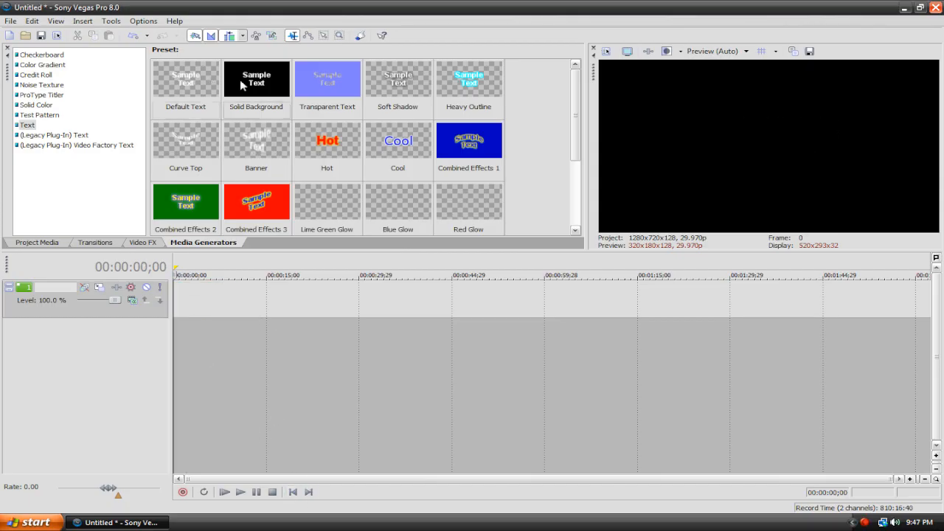
mouse_move(330, 319)
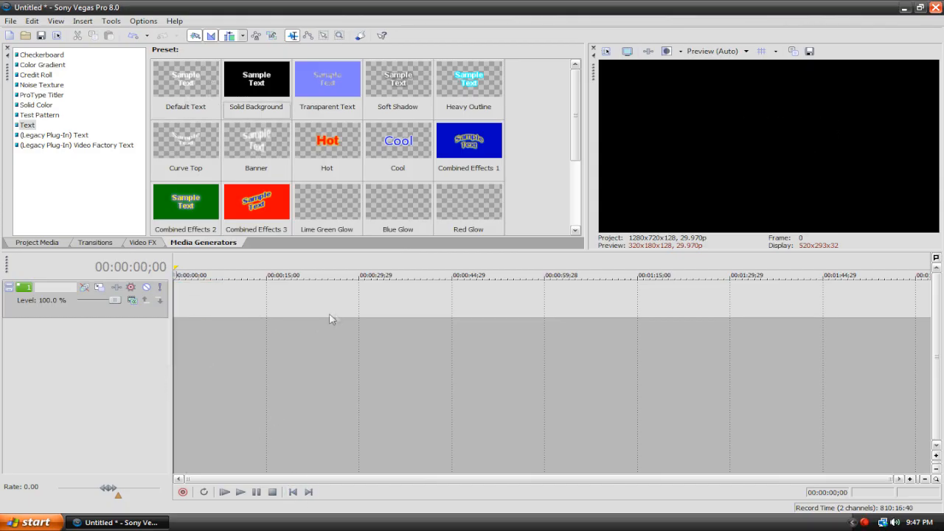
mouse_move(257, 290)
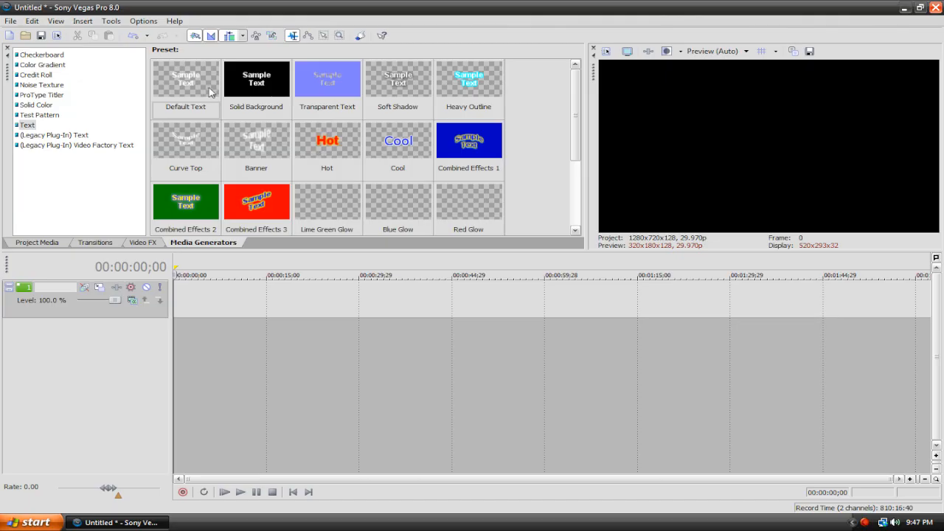
mouse_move(205, 87)
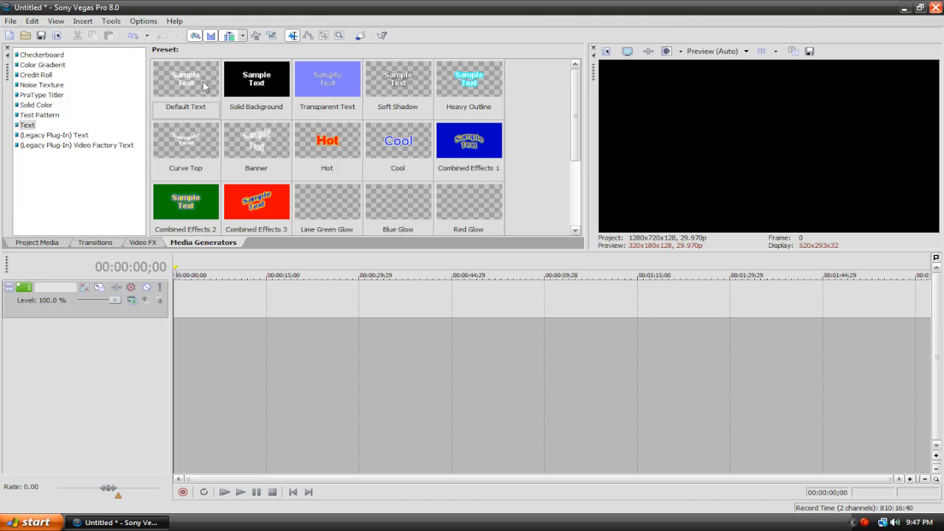
mouse_move(210, 83)
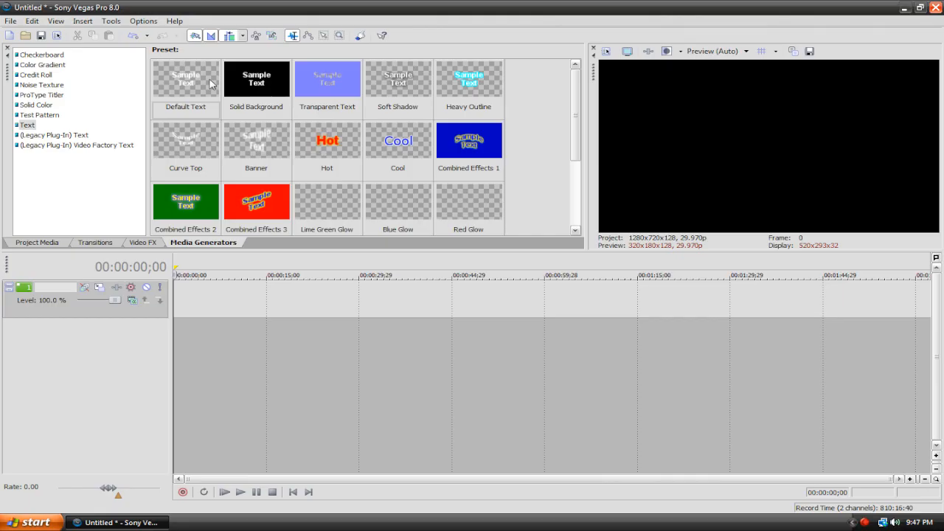
mouse_move(204, 81)
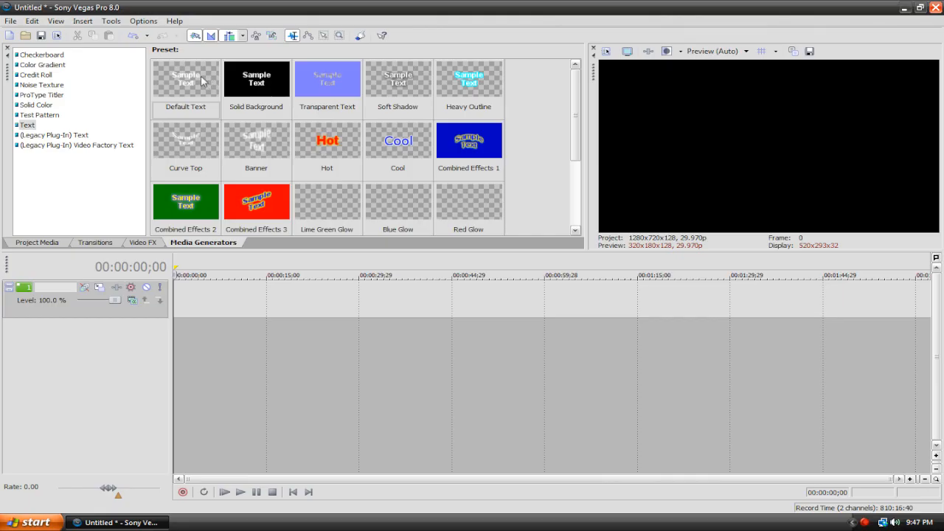
mouse_move(207, 82)
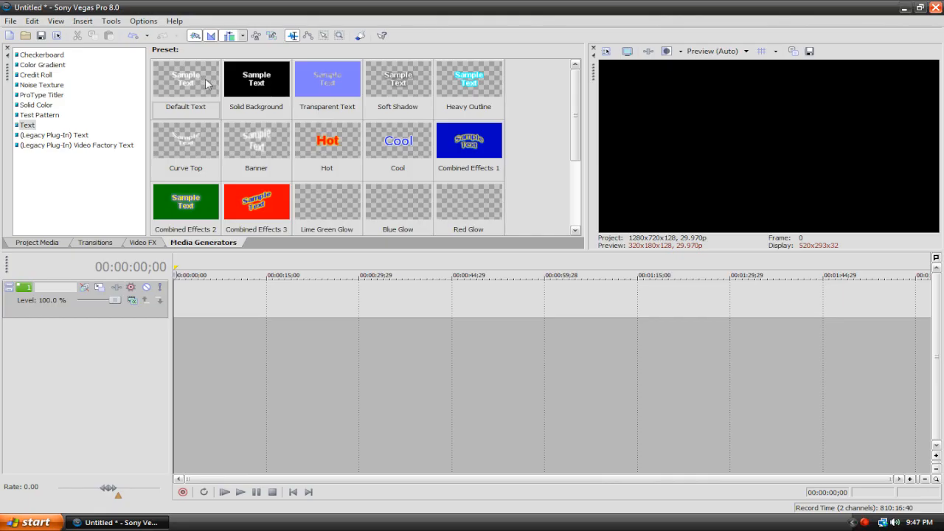
mouse_move(213, 91)
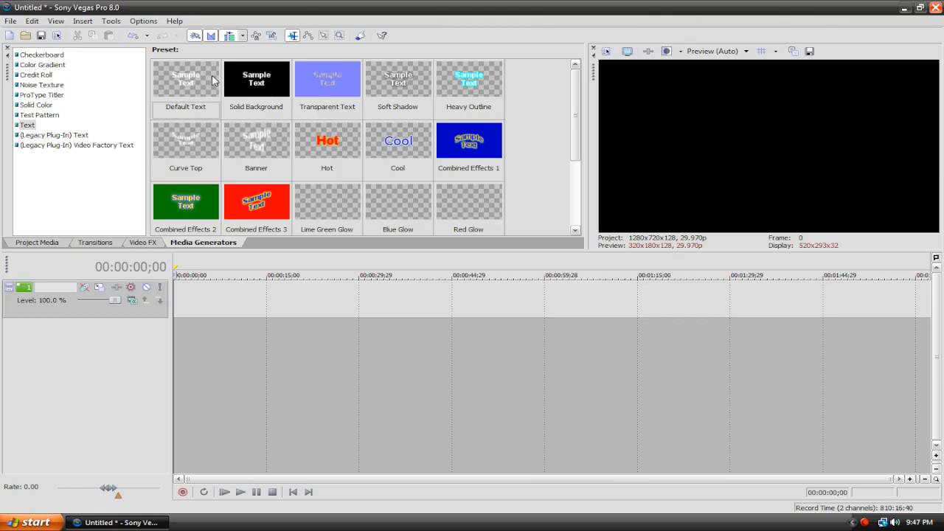
Import Bear.wmv from the Important Stuff folder into the project media
left_click(12, 21)
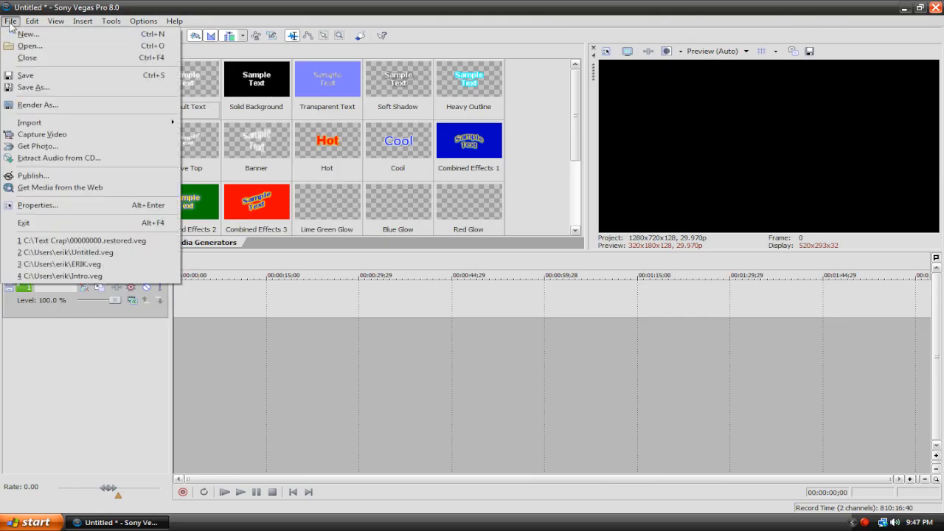
left_click(30, 122)
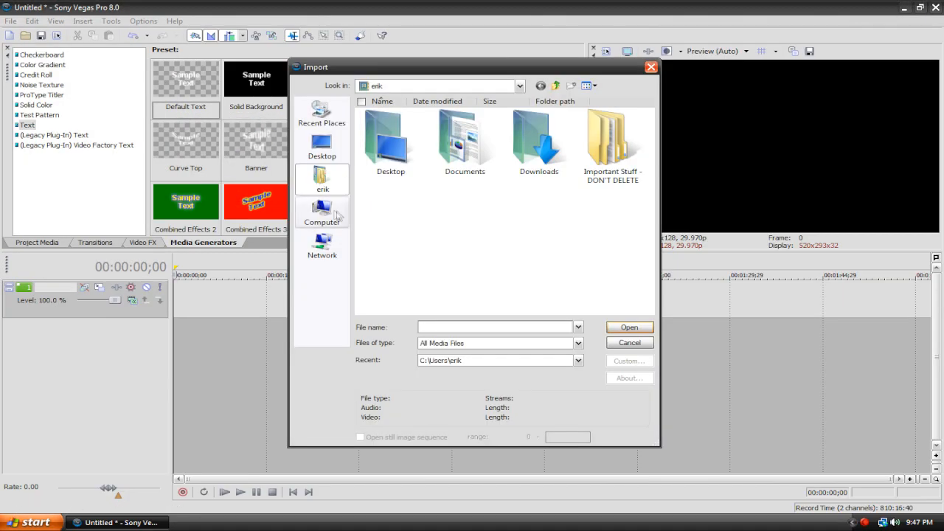
left_click(612, 141)
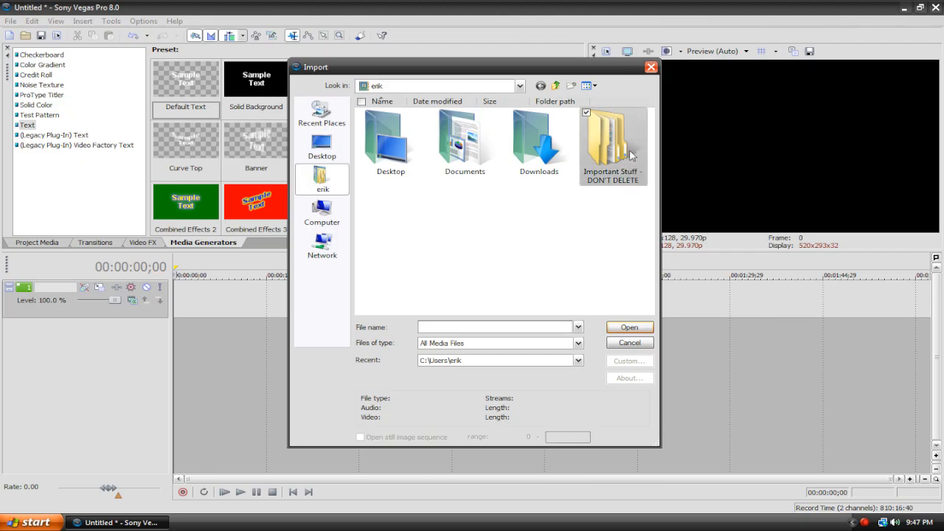
double_click(613, 140)
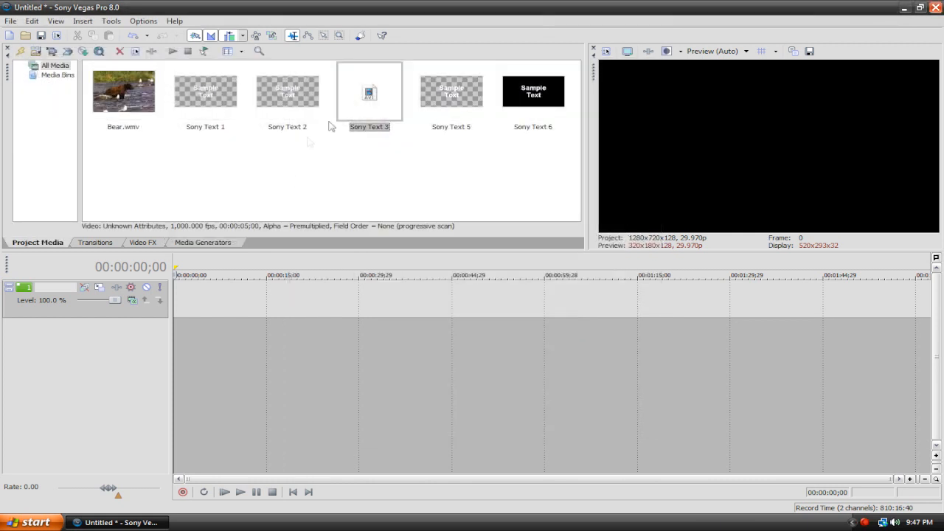
Place Bear.wmv at the timeline start and insert an empty video track above it
left_click_drag(124, 91, 213, 297)
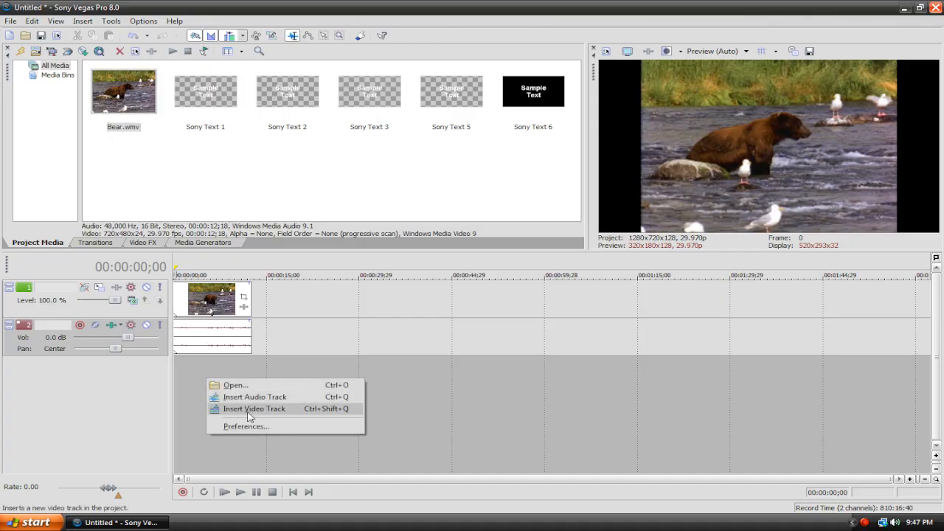
left_click(254, 408)
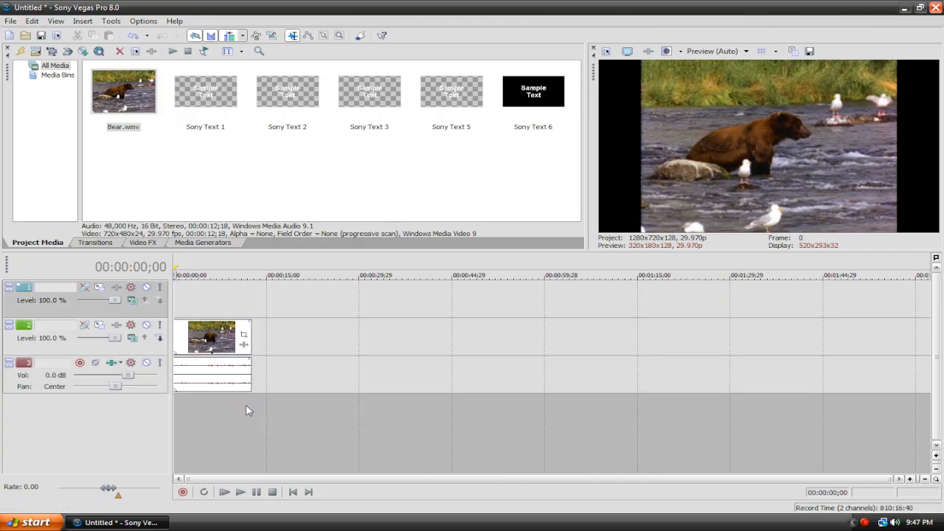
left_click(204, 242)
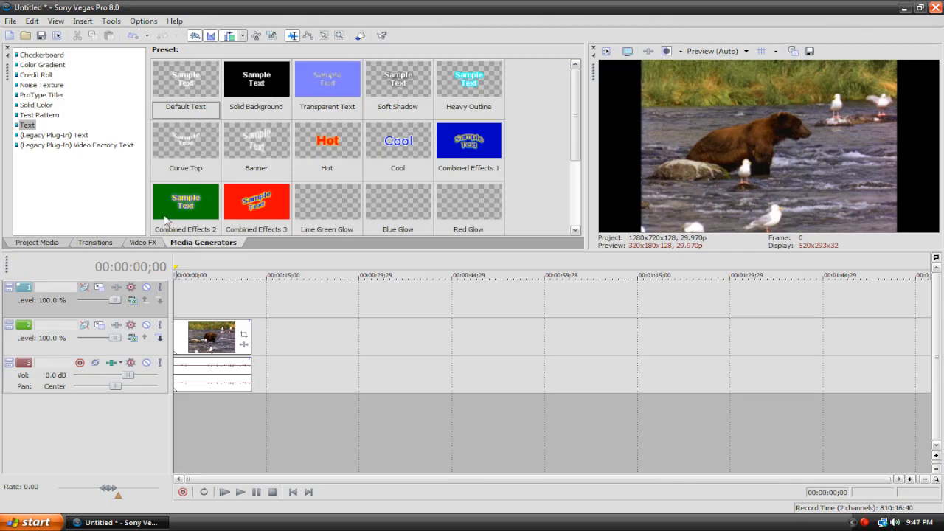
left_click(257, 79)
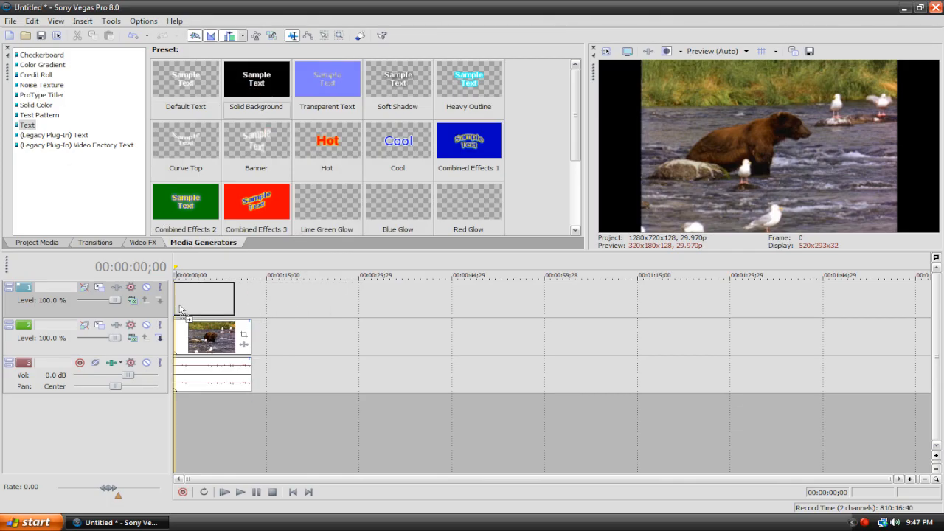
double_click(185, 79)
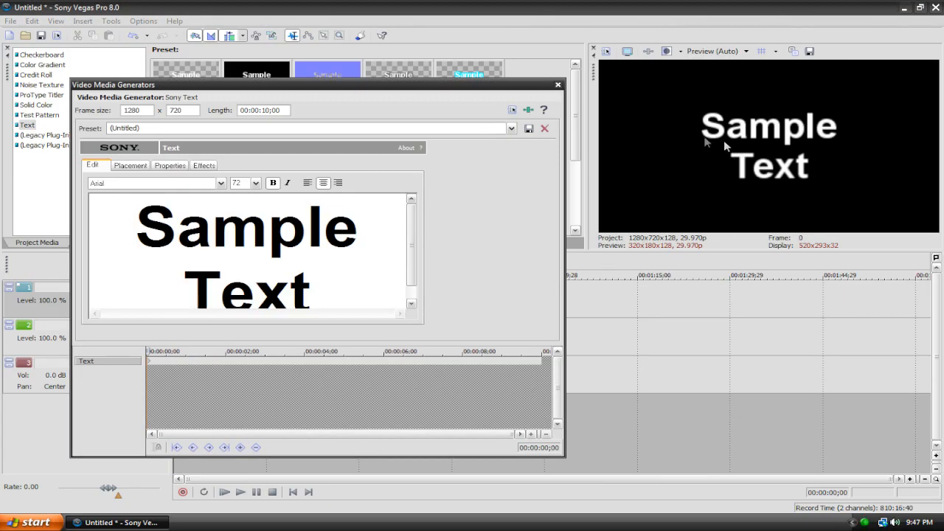
mouse_move(690, 85)
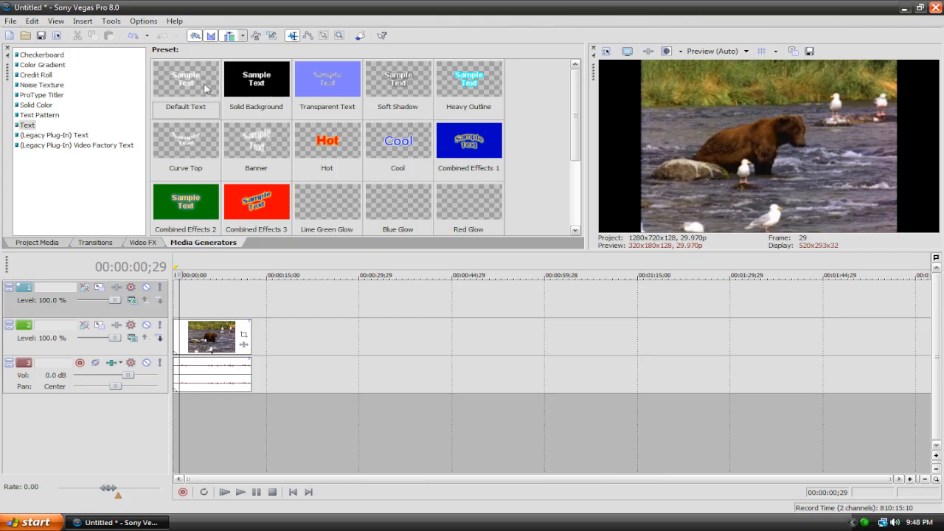
mouse_move(173, 76)
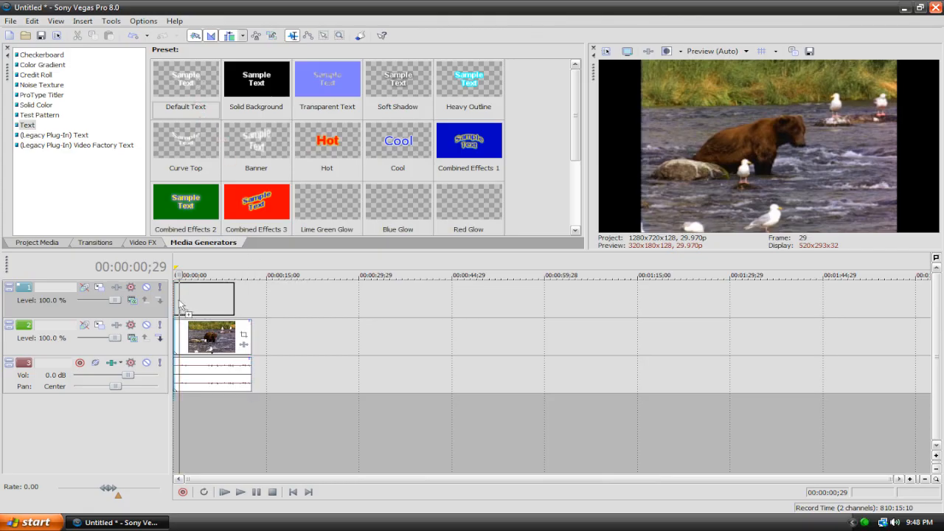
Add a Default Text overlay on the top track and clear its Sample Text placeholder
double_click(186, 80)
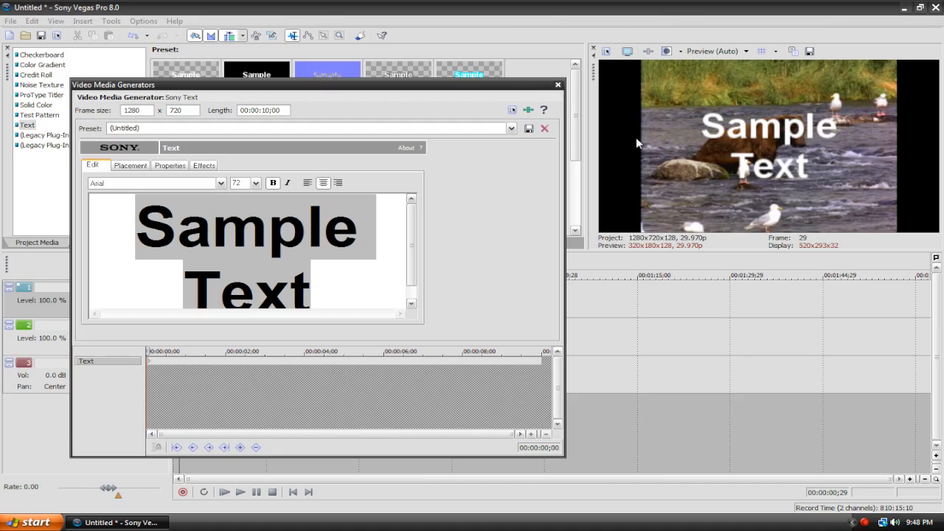
mouse_move(631, 147)
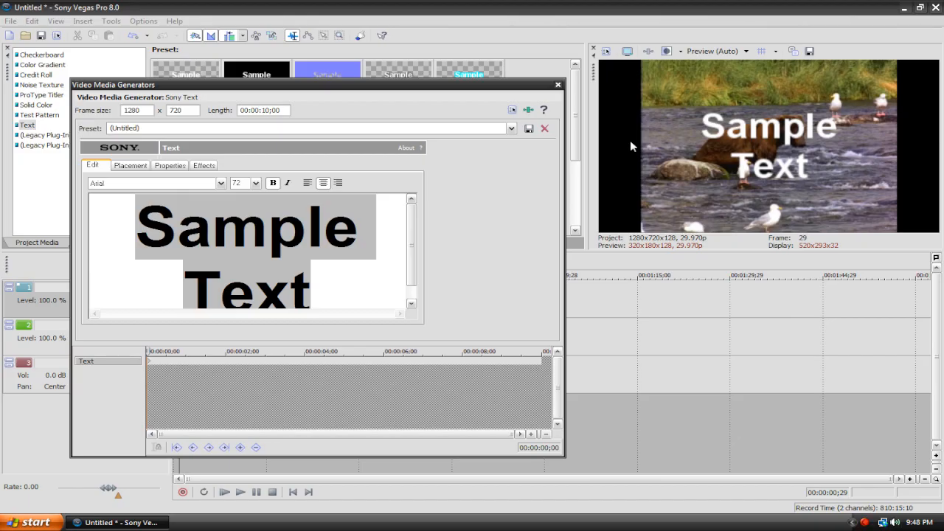
mouse_move(450, 259)
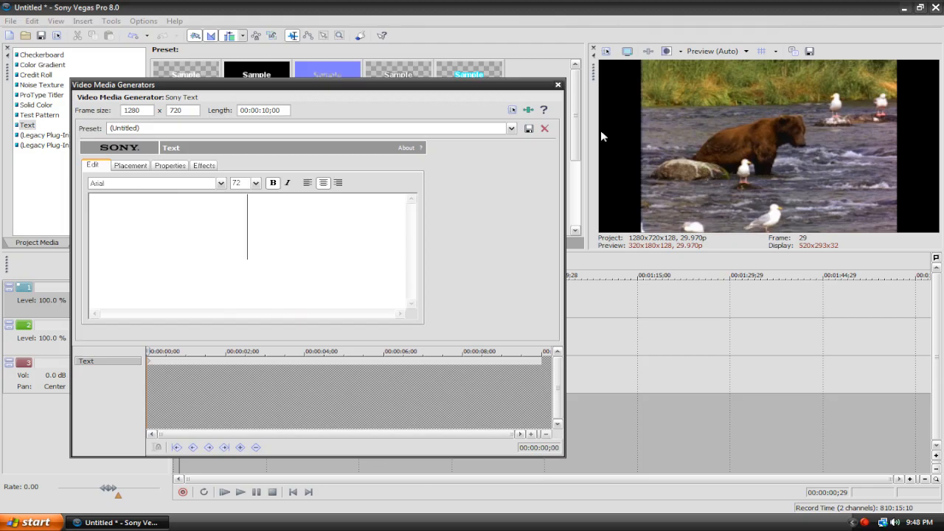
Type 'The Common Grizzly Bear', set font size 26 and center-align it
type("The Co")
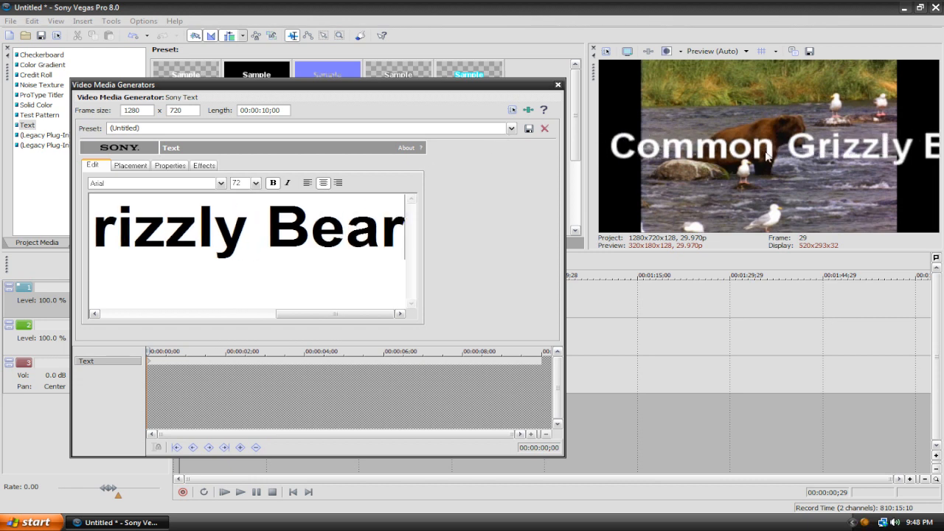
mouse_move(778, 159)
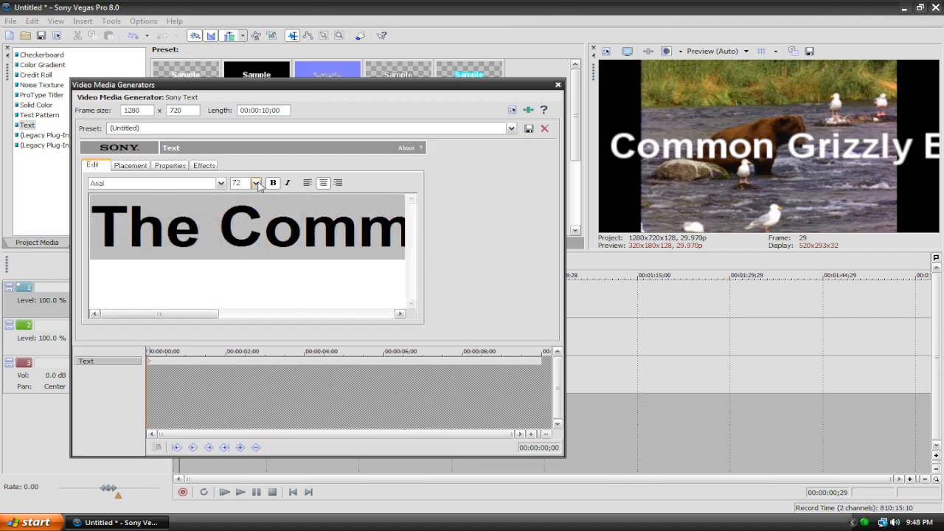
left_click(255, 182)
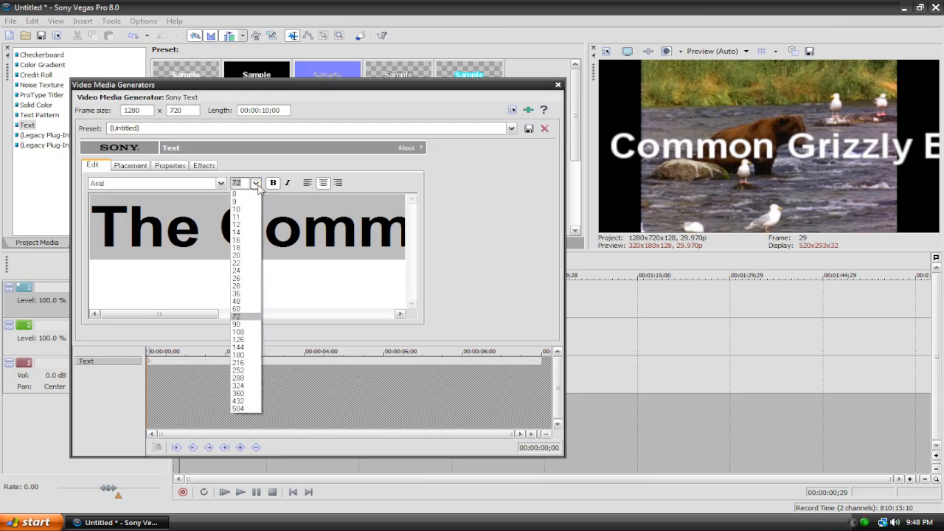
left_click(236, 287)
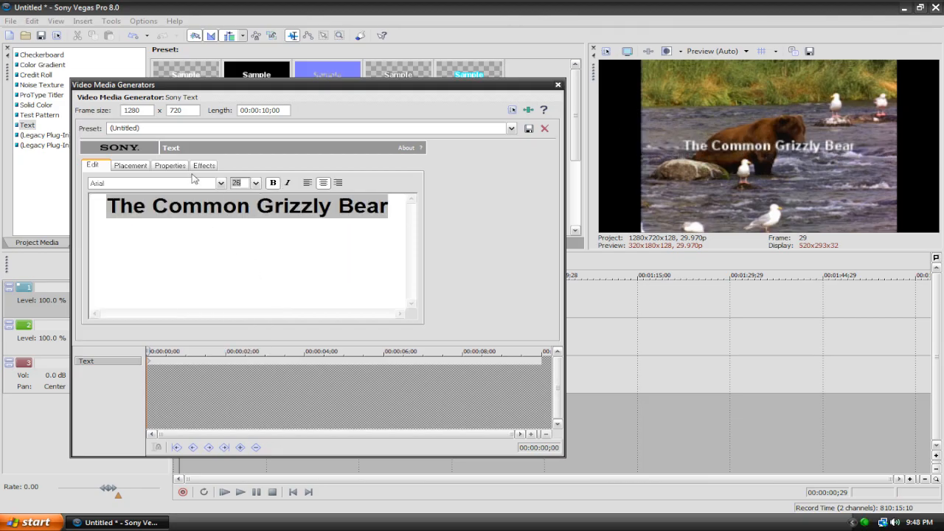
left_click(309, 182)
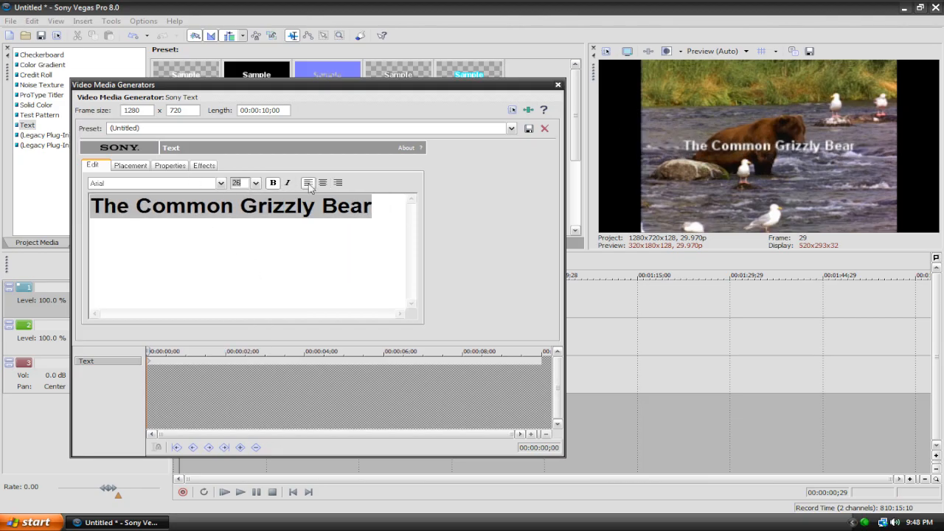
left_click(321, 183)
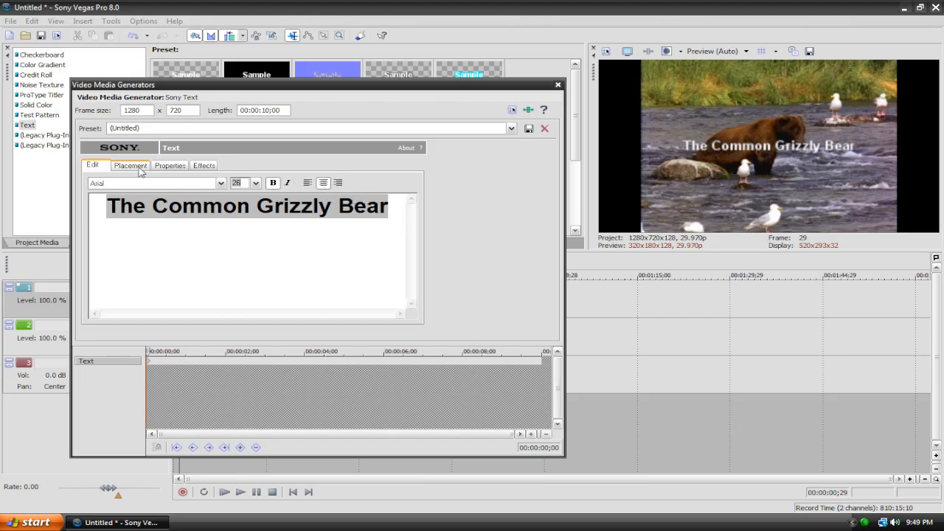
On the Placement tab nudge the title higher over the bear
left_click(130, 166)
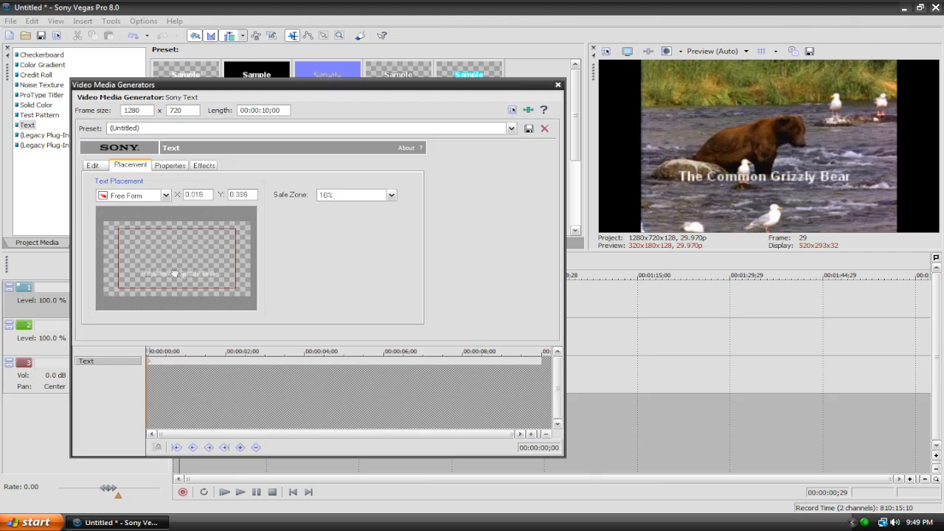
left_click_drag(175, 273, 175, 260)
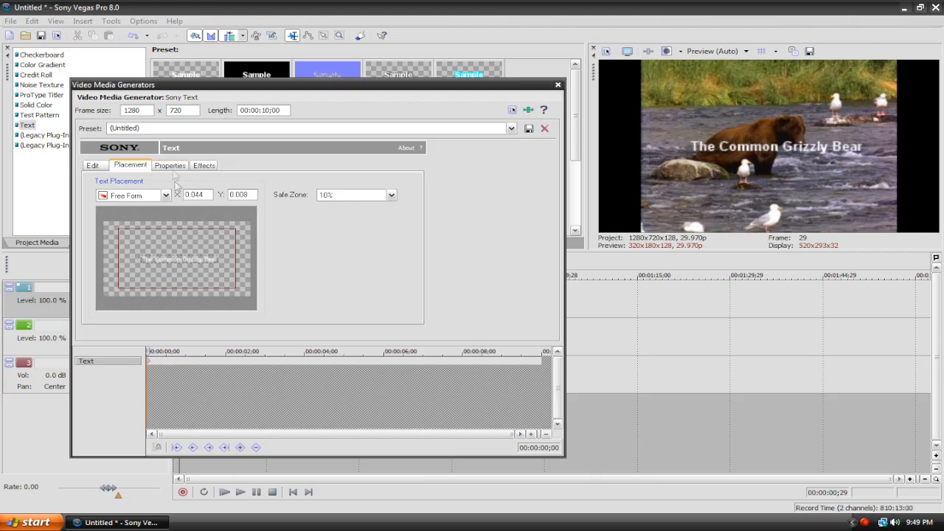
left_click(91, 165)
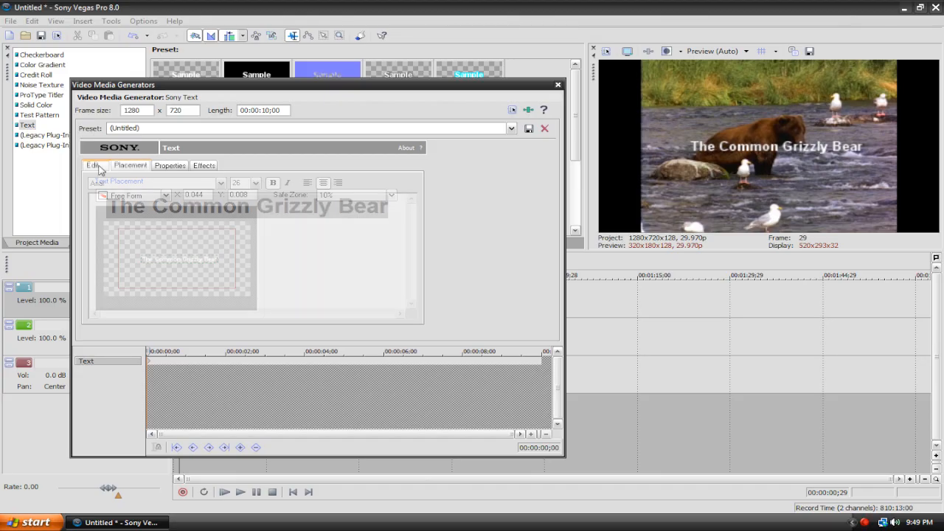
left_click(155, 183)
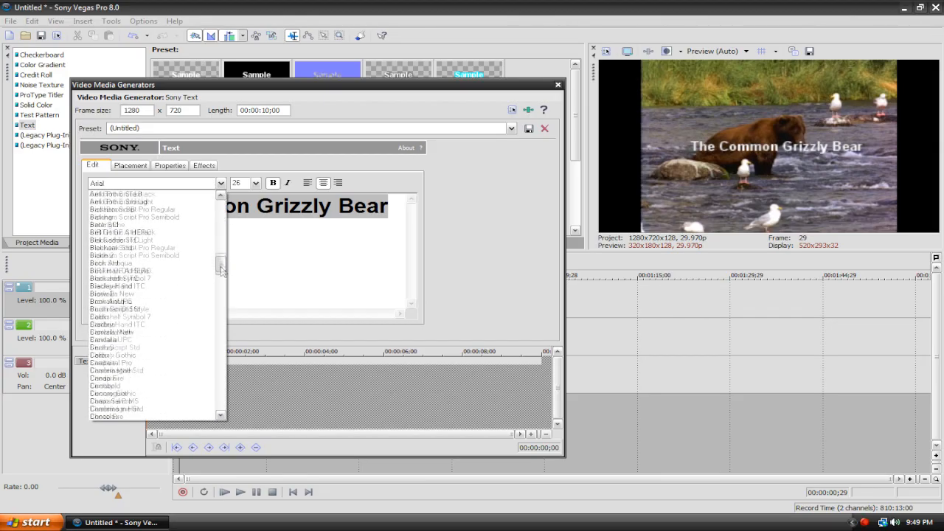
scroll("down", 3)
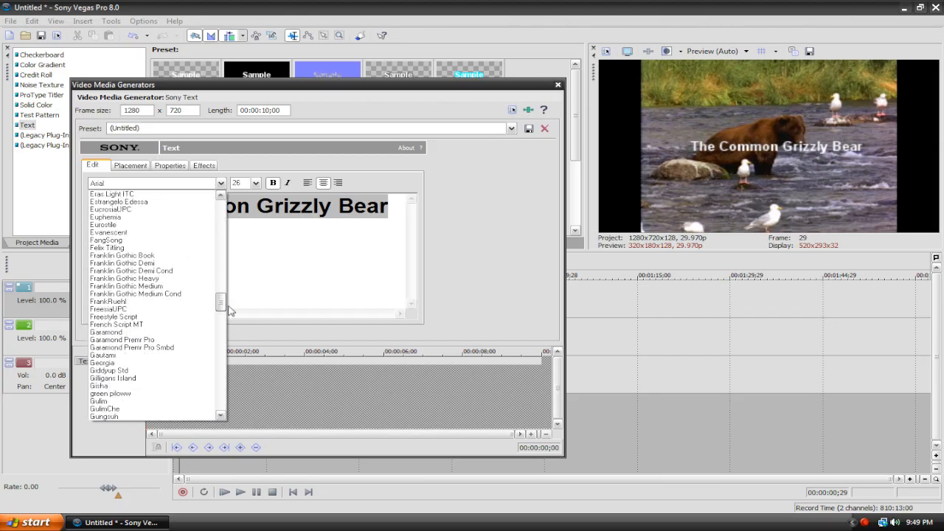
scroll("down", 3)
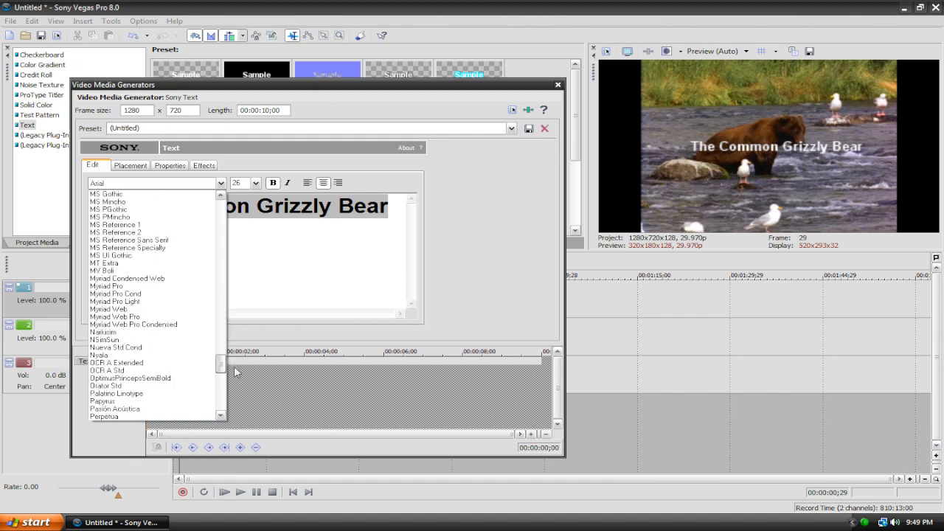
scroll("down", 3)
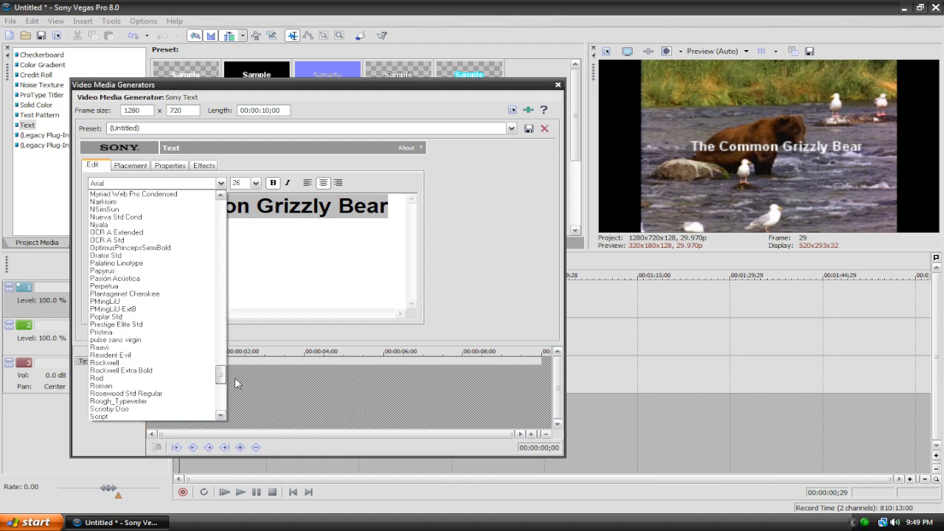
left_click(118, 401)
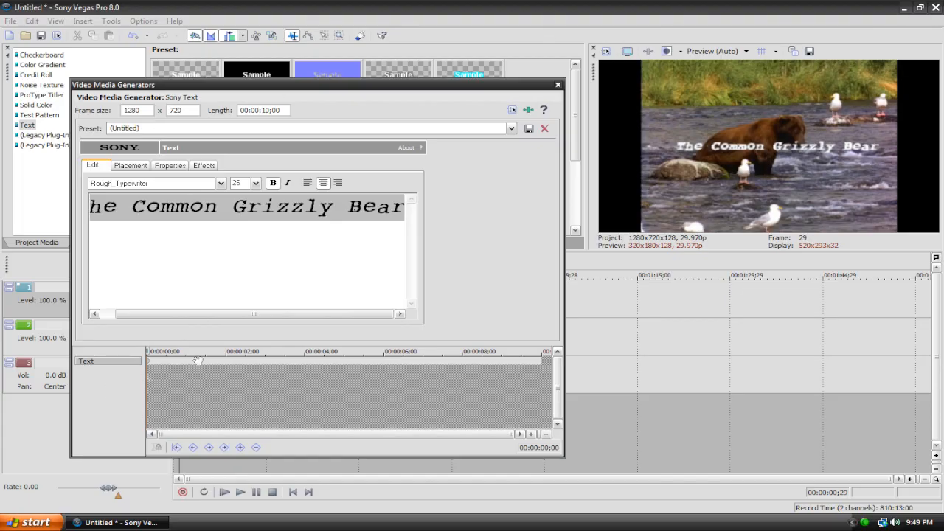
left_click(220, 183)
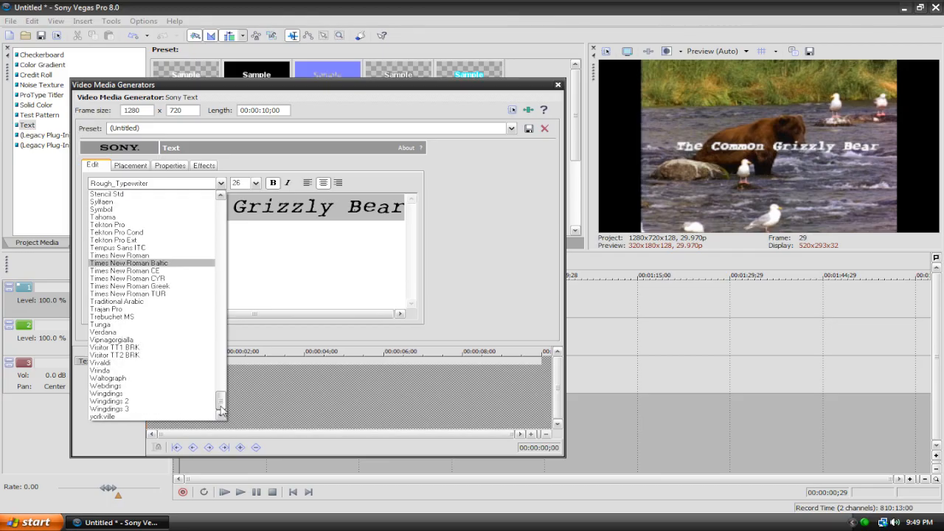
left_click(103, 416)
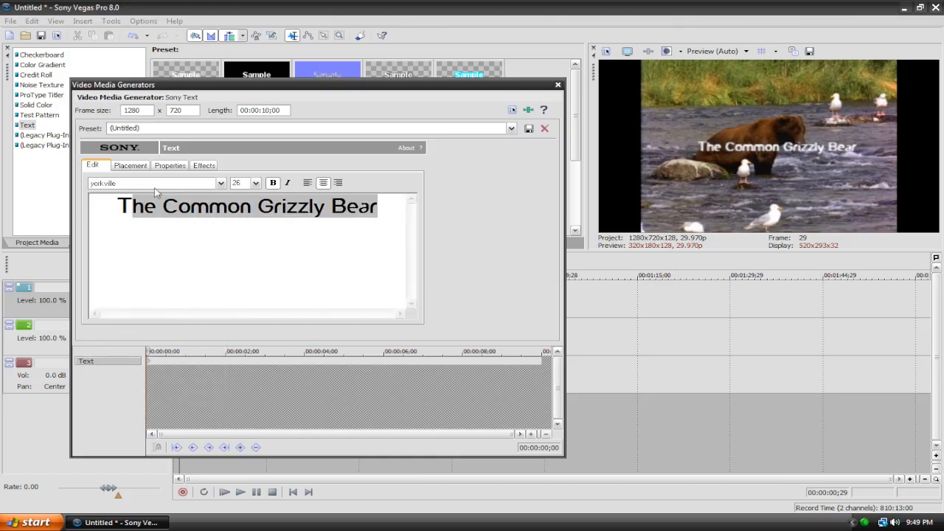
left_click(219, 183)
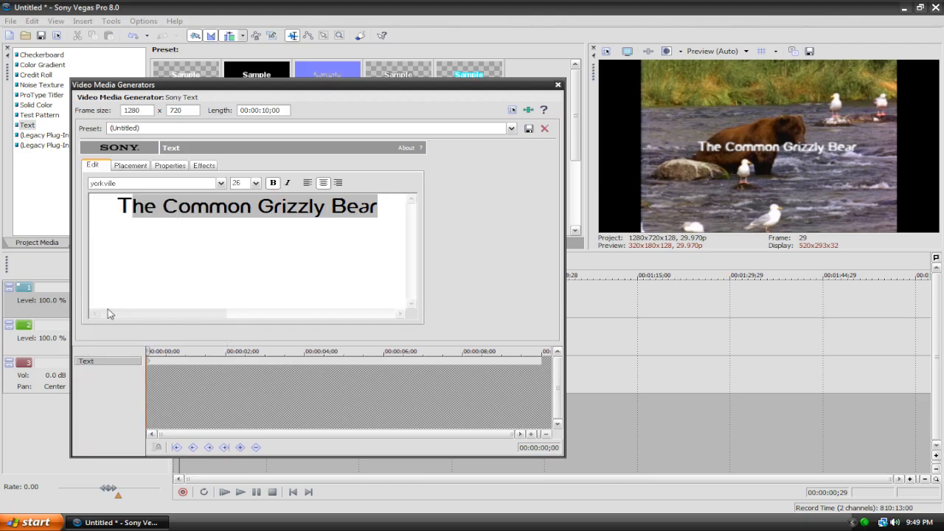
left_click(390, 233)
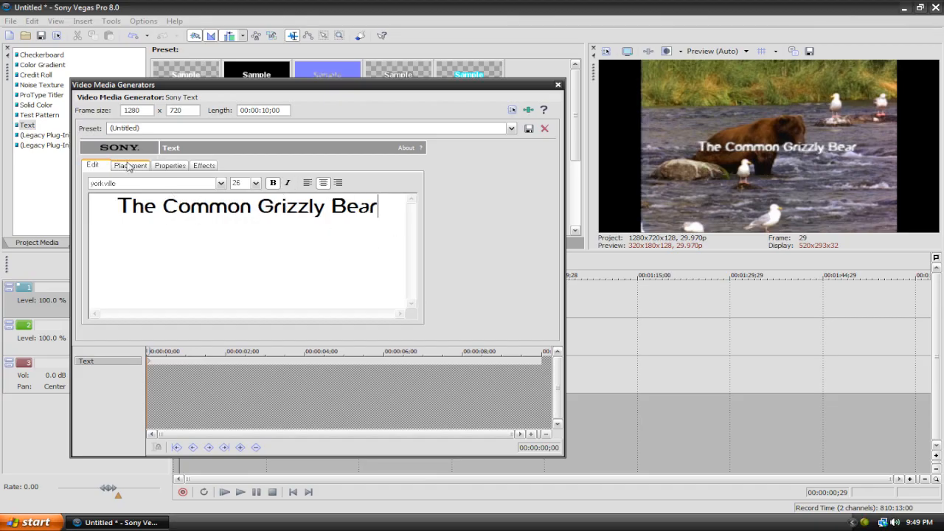
Drag the title to the bottom of the frame and set Safe Zone to (none)
left_click(130, 165)
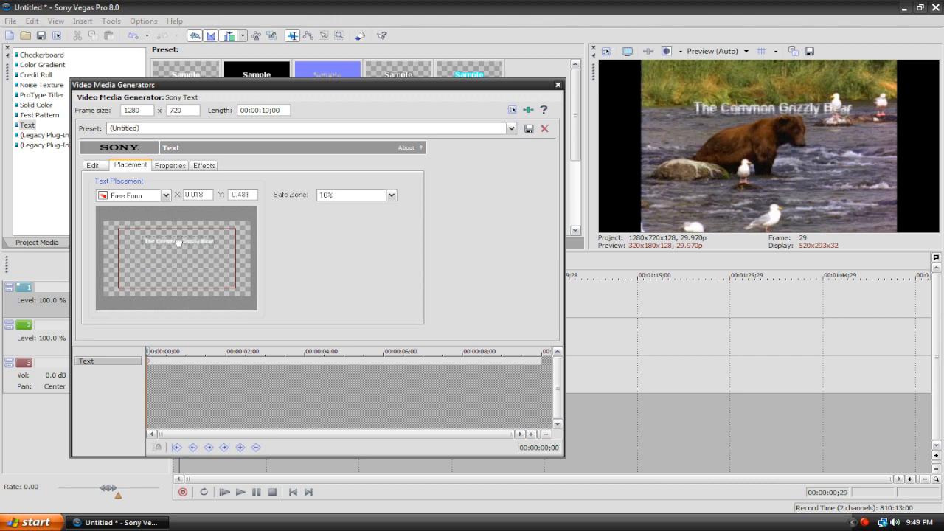
left_click_drag(177, 242, 153, 278)
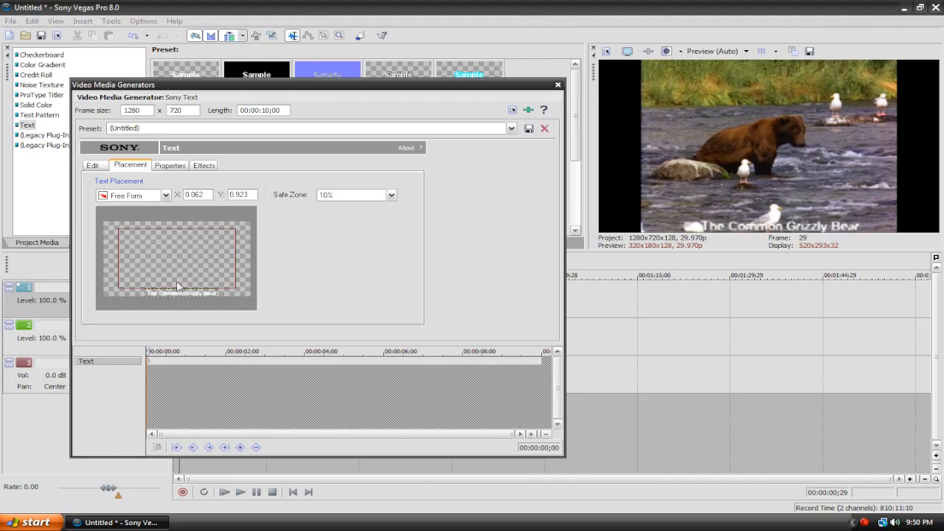
mouse_move(404, 204)
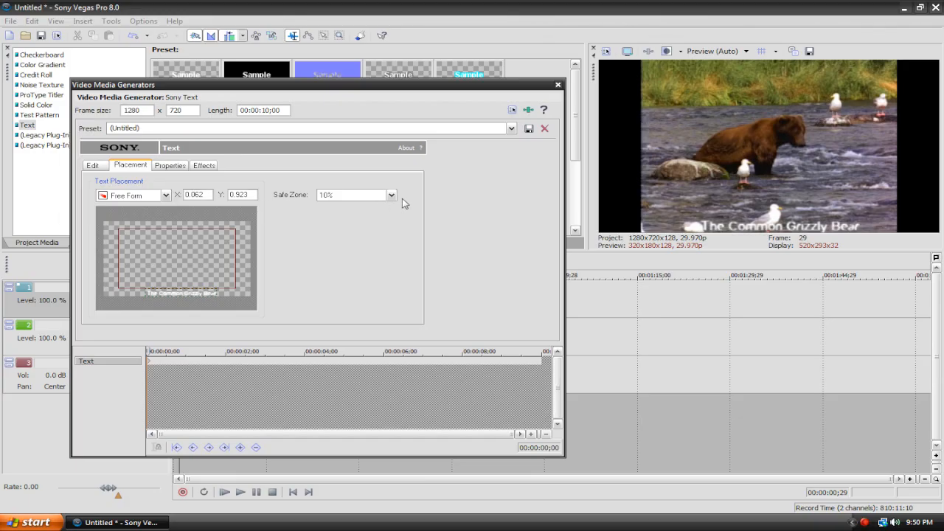
mouse_move(171, 201)
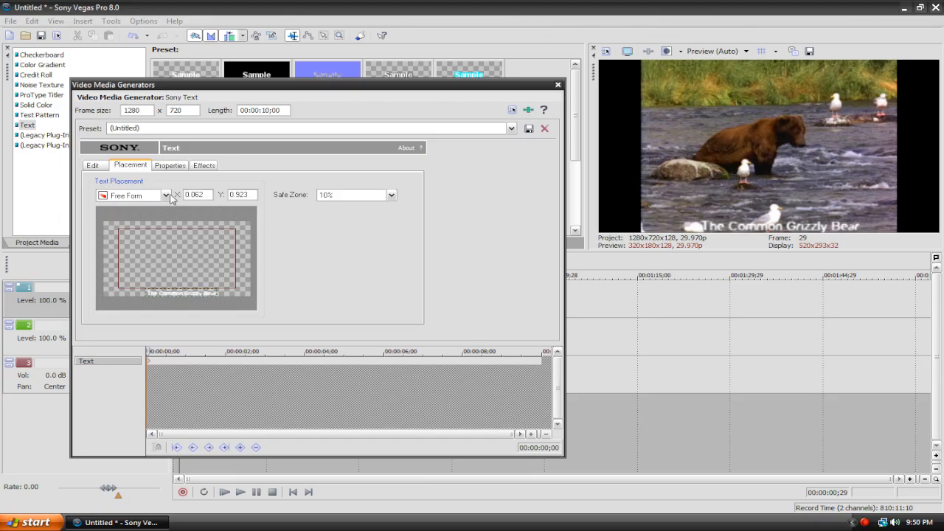
left_click(165, 195)
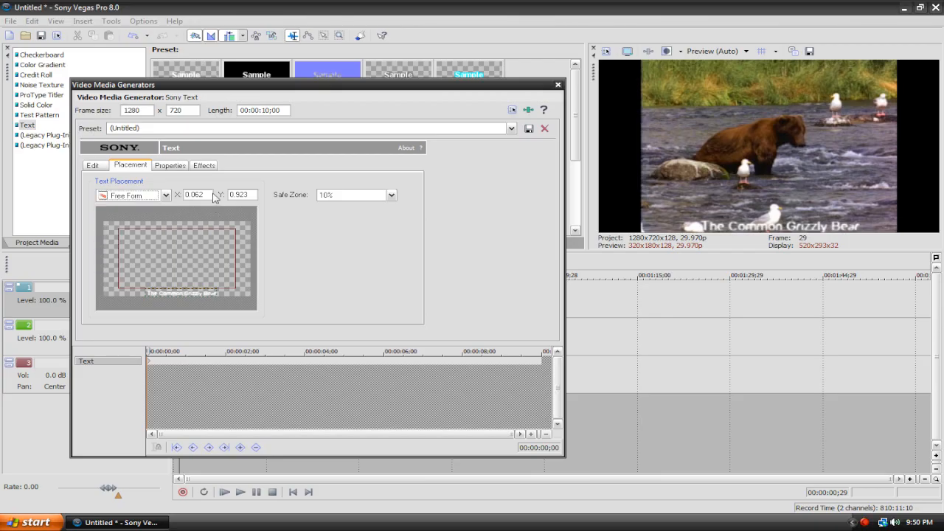
mouse_move(214, 195)
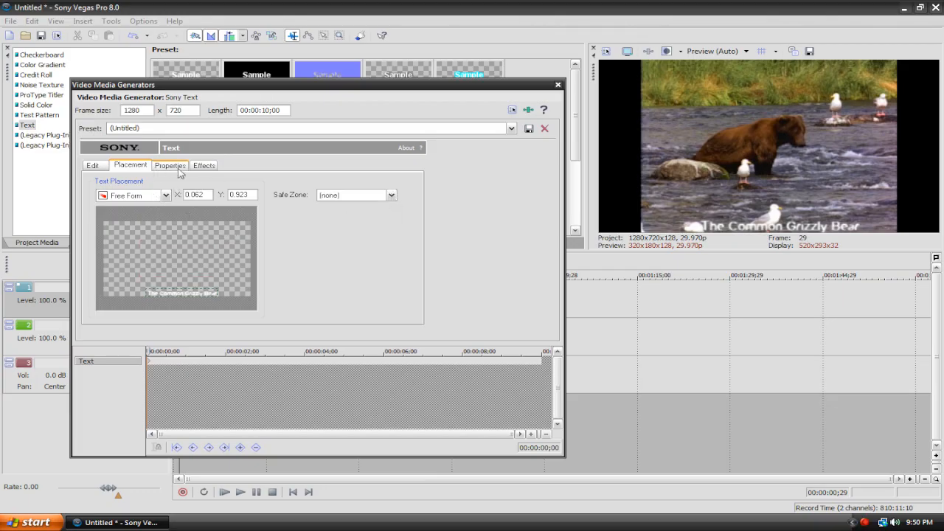
Review the title's Properties, then return to editing its text
left_click(171, 166)
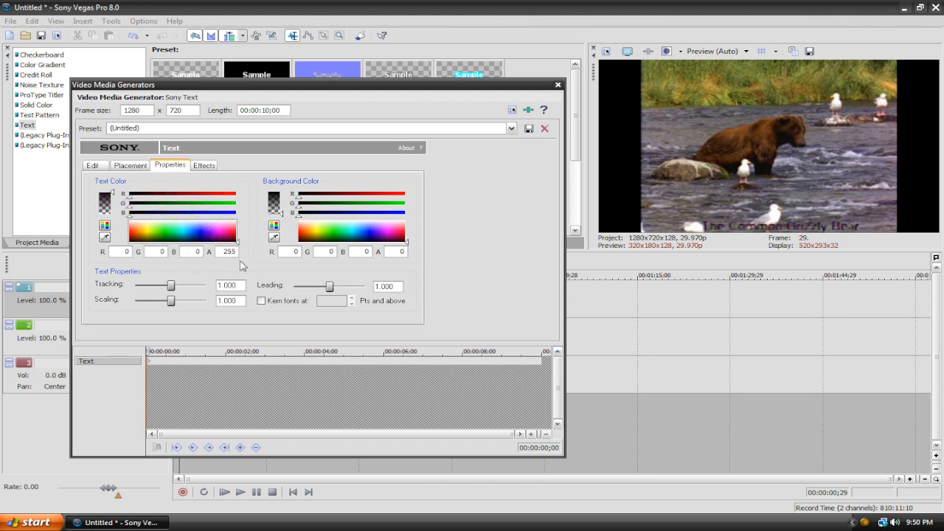
left_click(91, 165)
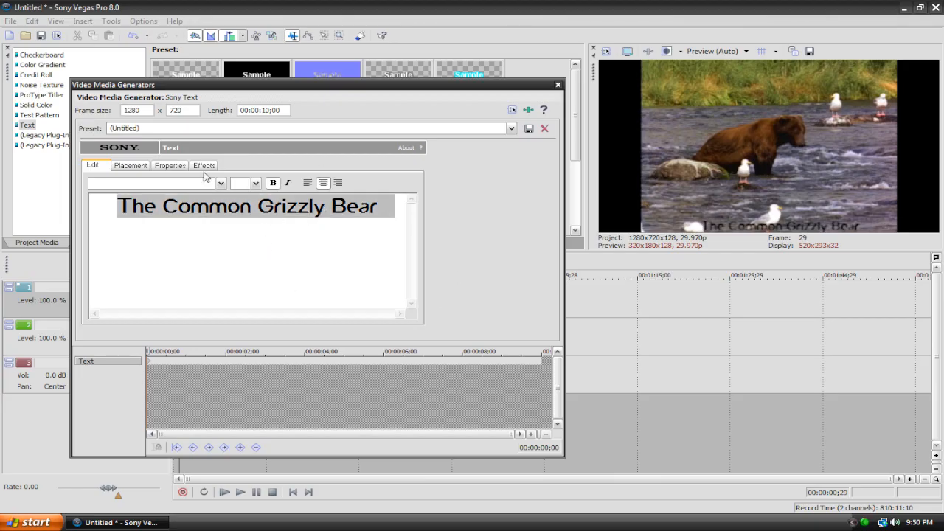
Set the title font to the blocky DooM font at size 20
left_click(218, 182)
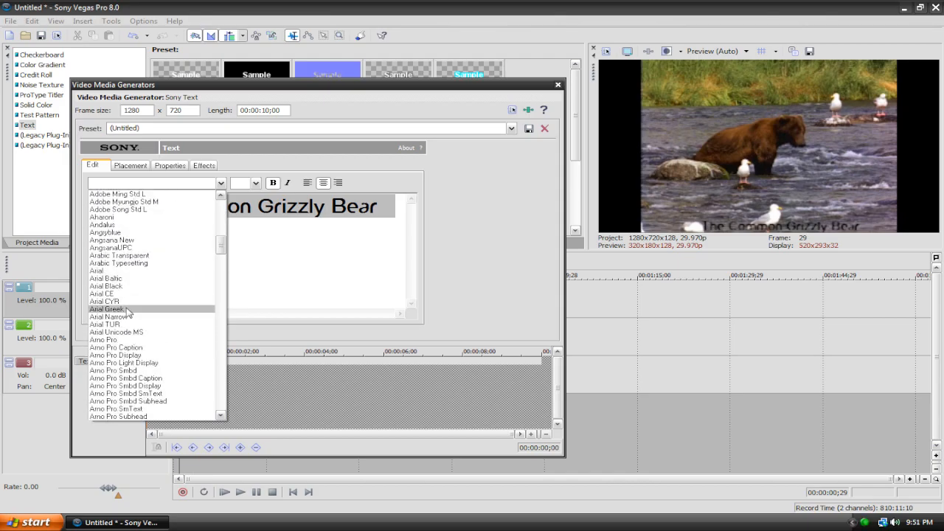
scroll("down", 3)
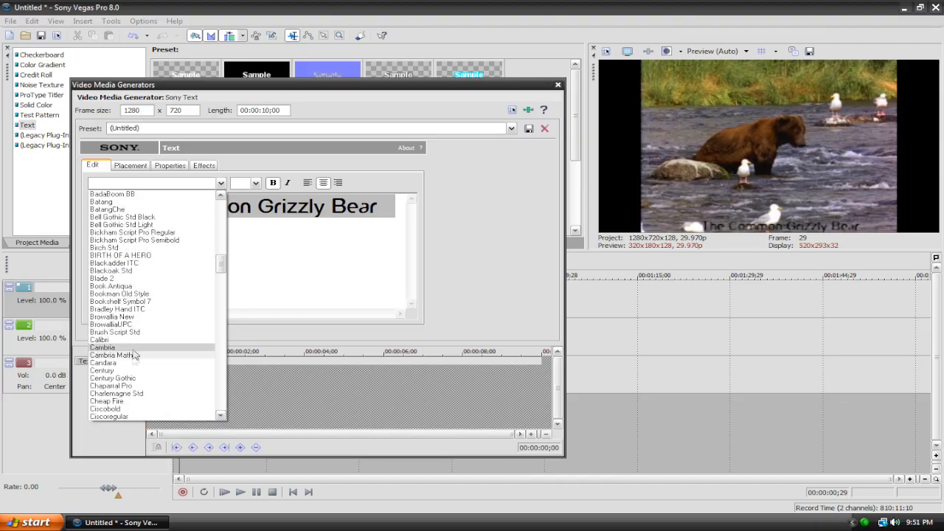
scroll("down", 3)
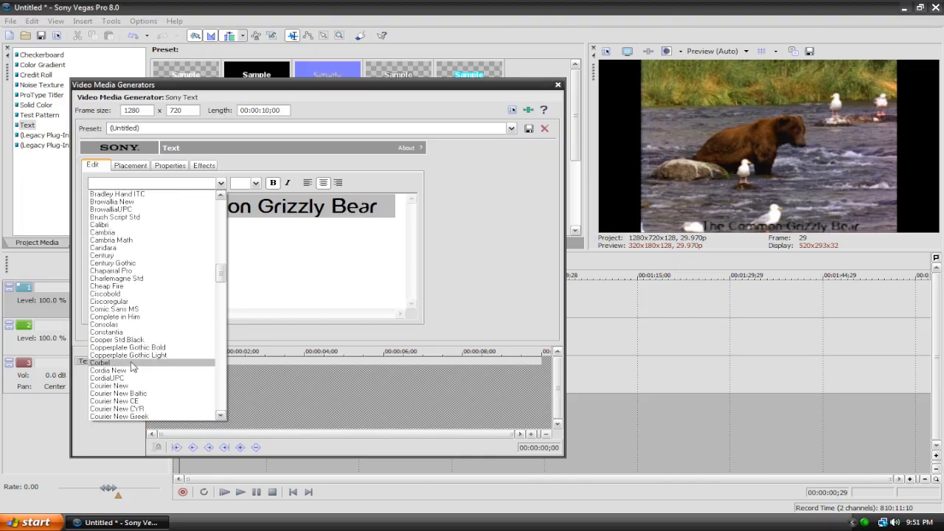
scroll("down", 3)
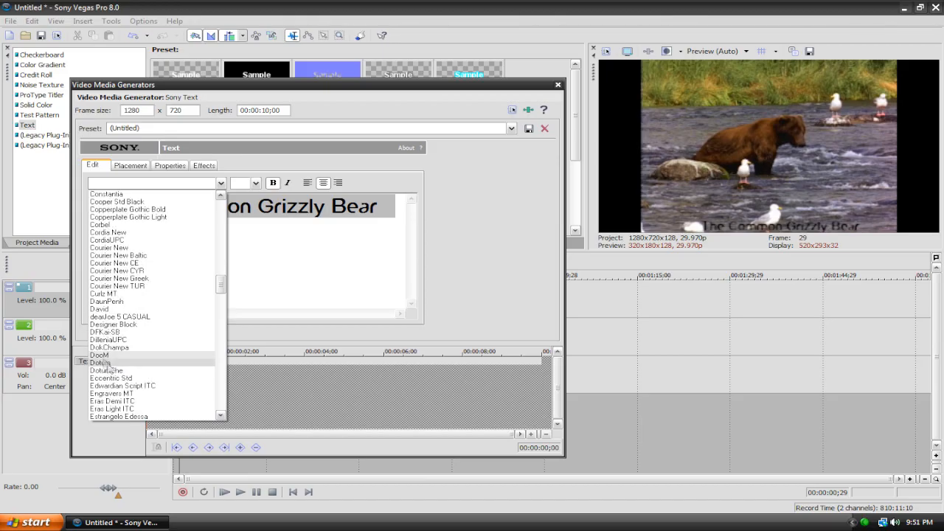
left_click(101, 354)
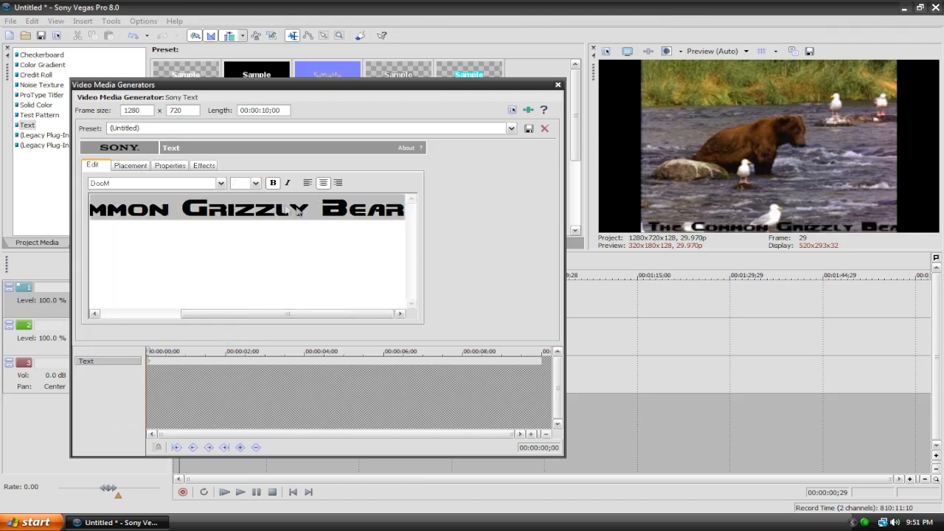
left_click(257, 183)
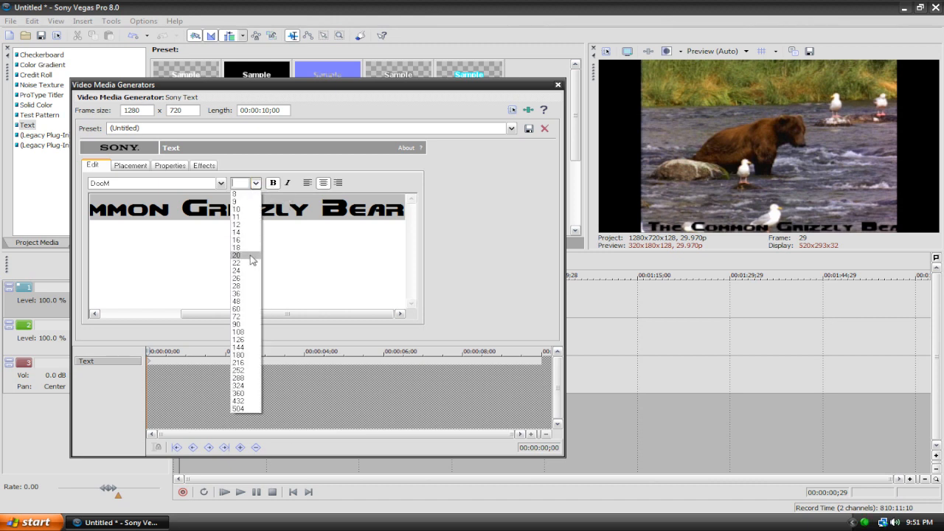
left_click(236, 254)
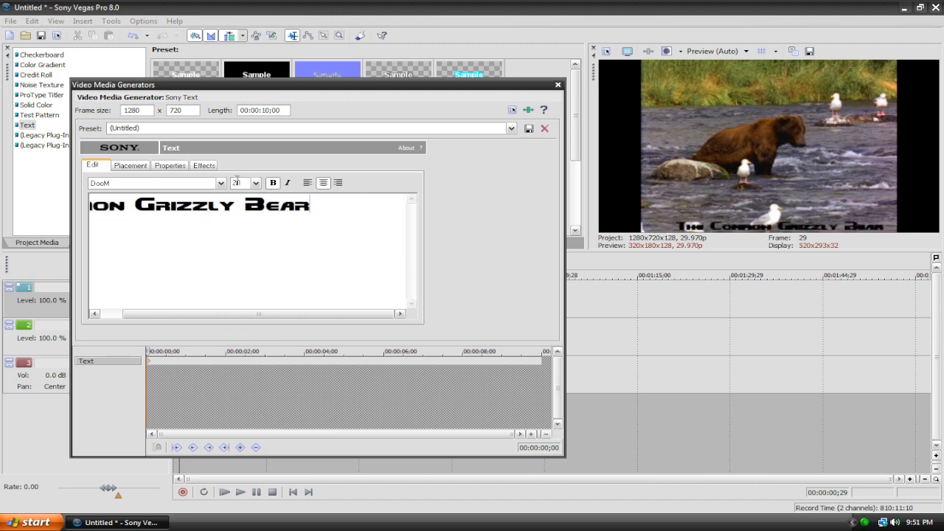
left_click(255, 183)
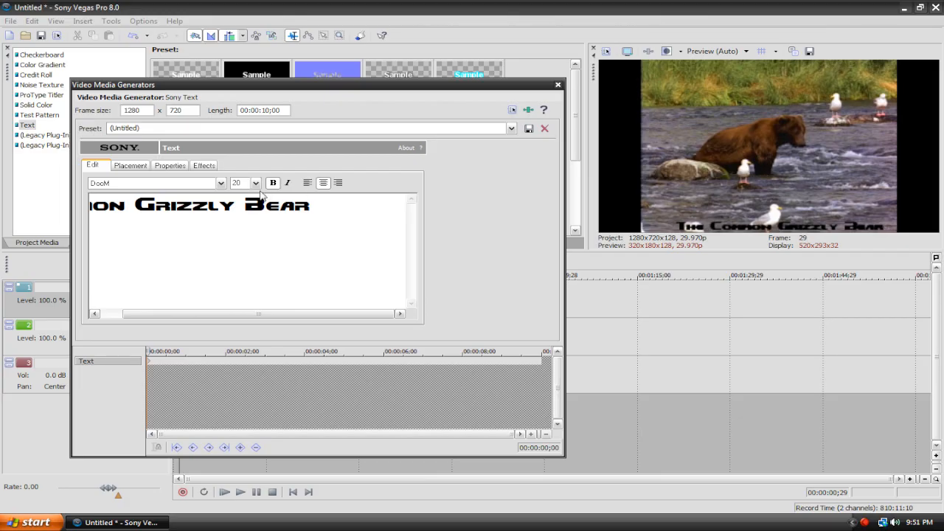
In Properties widen the title's Scaling slightly
left_click(170, 165)
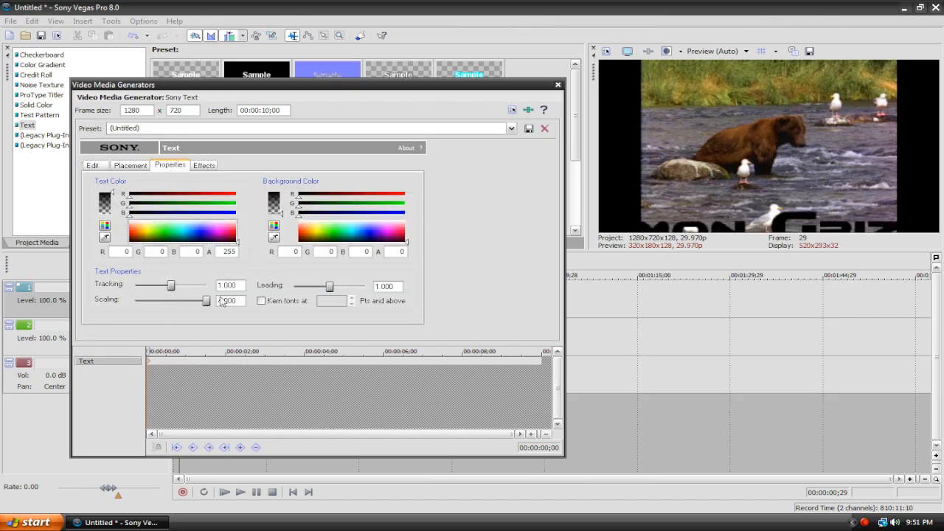
left_click_drag(194, 301, 174, 301)
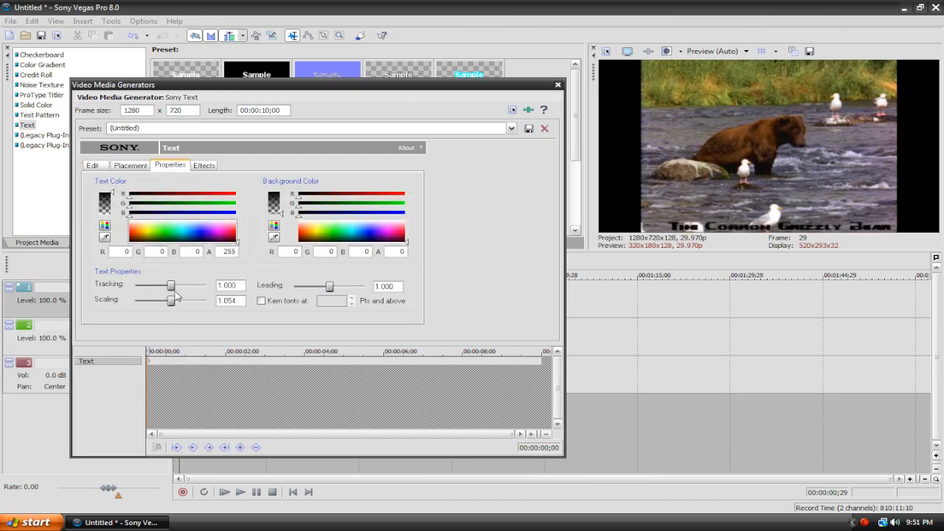
Try stretching the title's scaling, bring it back to 1.000 and set Placement X to 0
left_click_drag(171, 301, 185, 301)
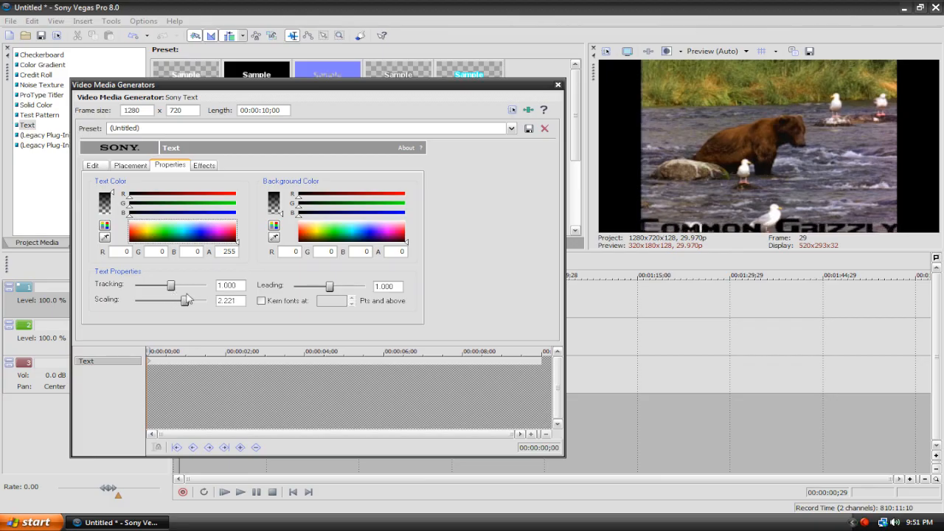
left_click_drag(186, 301, 177, 301)
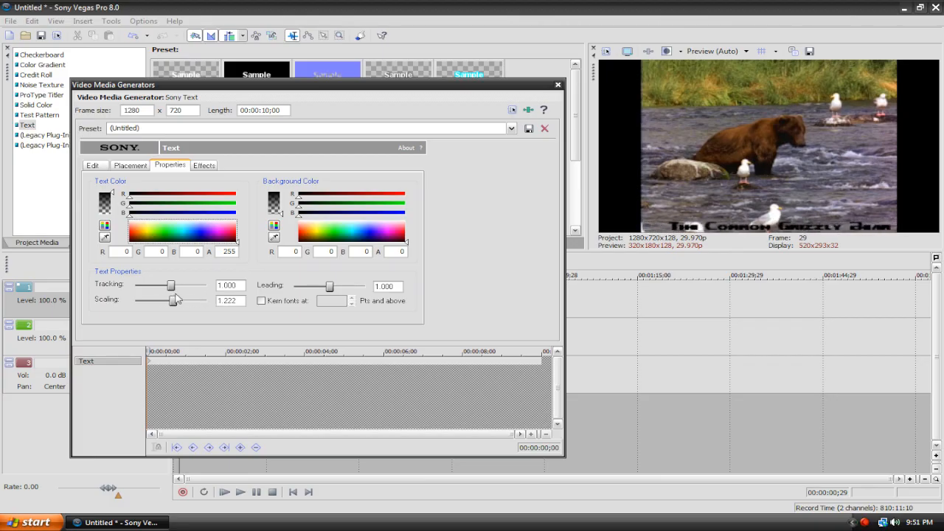
left_click(130, 165)
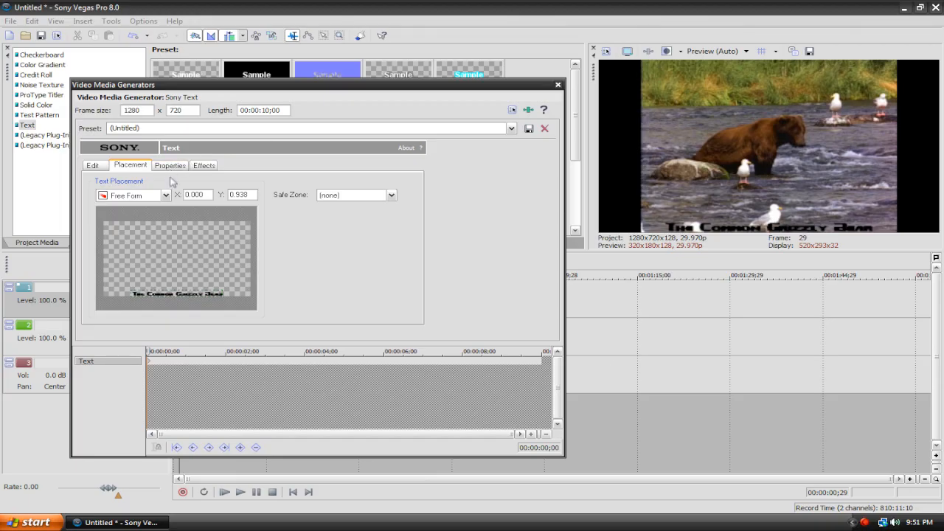
left_click(169, 165)
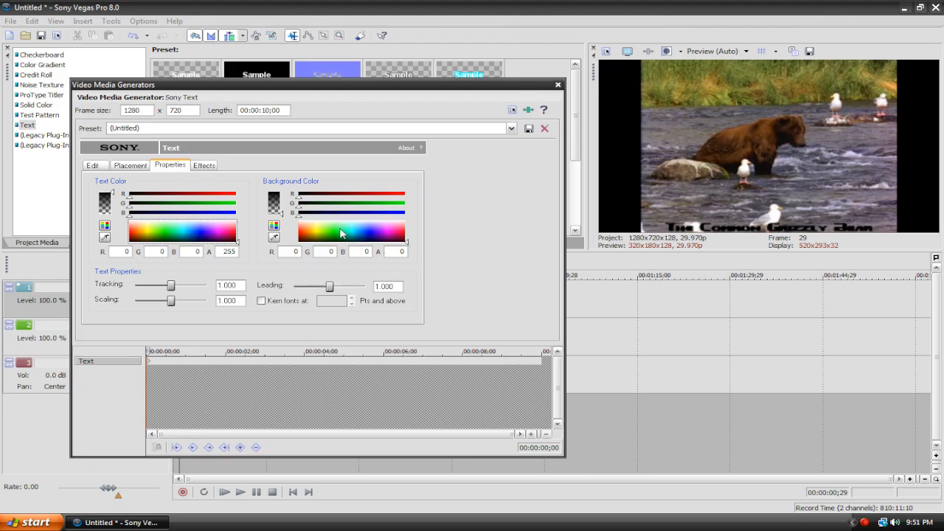
mouse_move(357, 236)
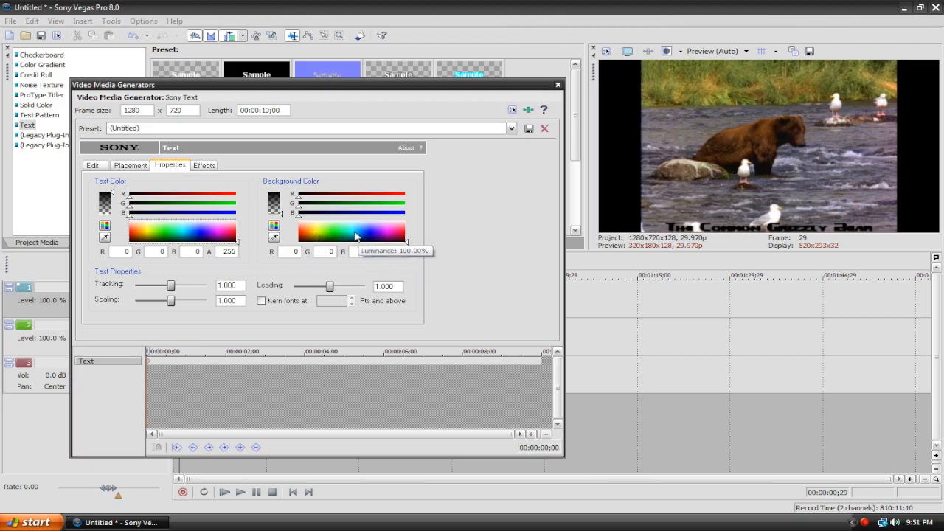
Pick a background colour from the spectrum, turning the title background solid red
left_click(386, 234)
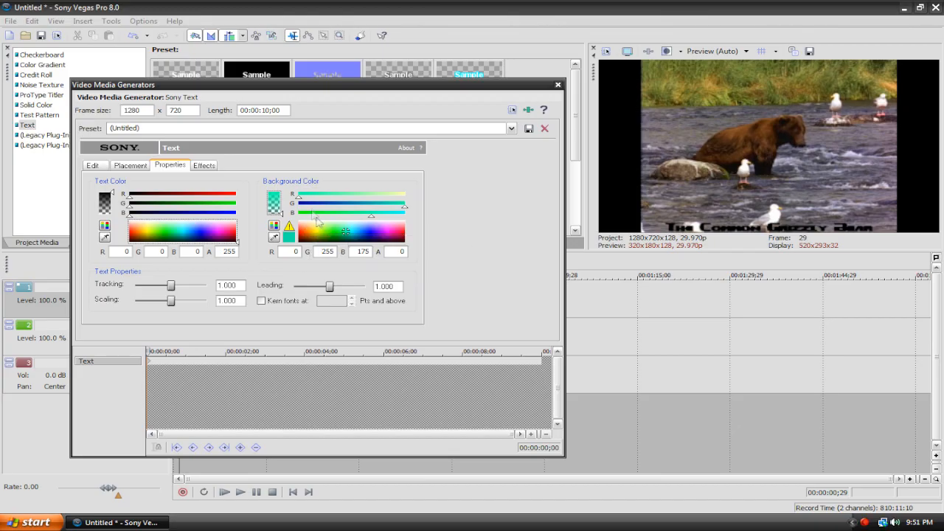
left_click(362, 233)
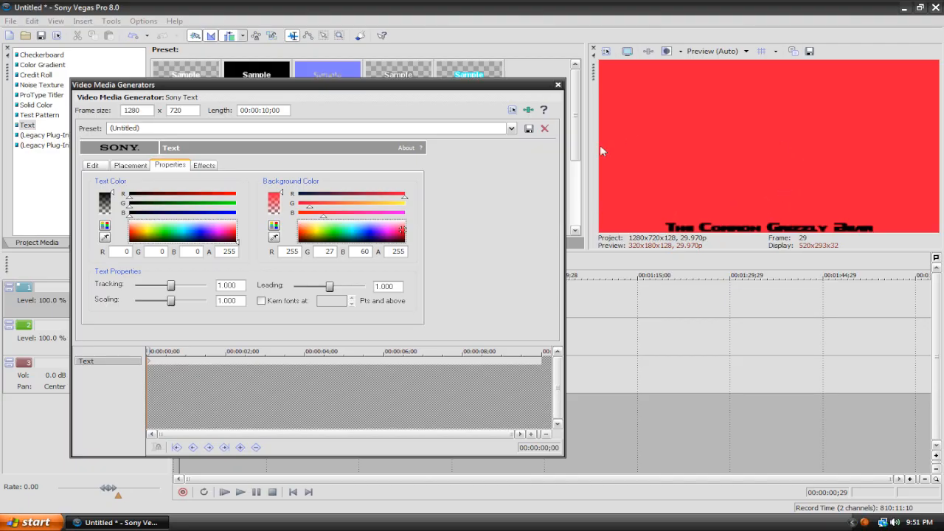
mouse_move(316, 160)
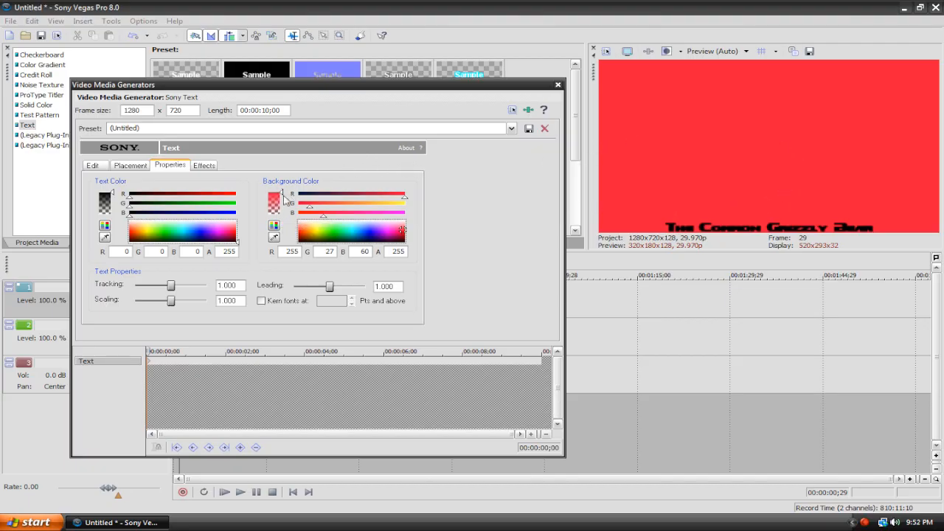
mouse_move(280, 204)
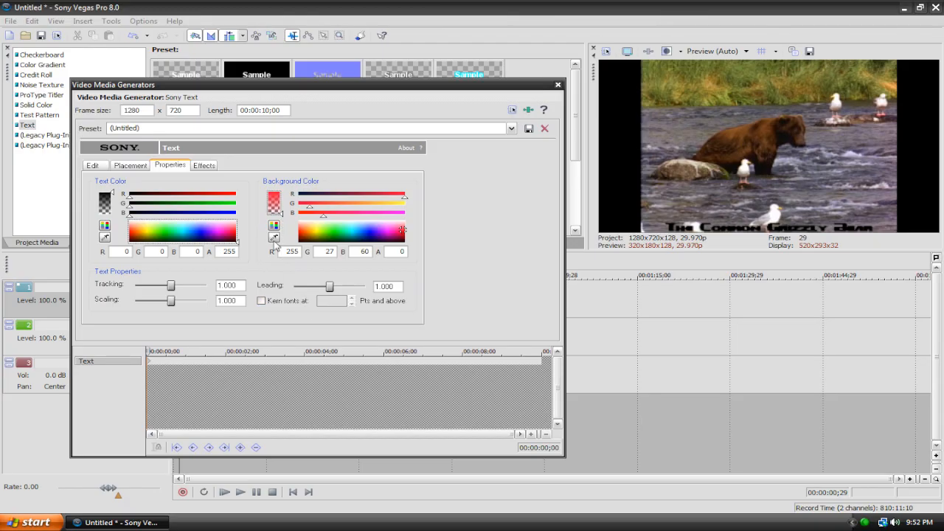
mouse_move(189, 298)
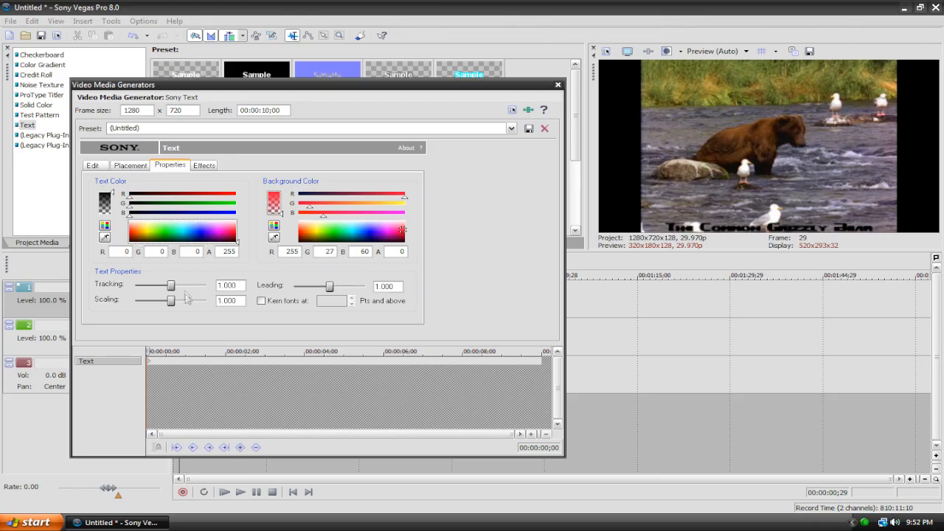
Set the title's letter tracking to 1.111 and its line leading to 1.444
left_click_drag(172, 286, 189, 287)
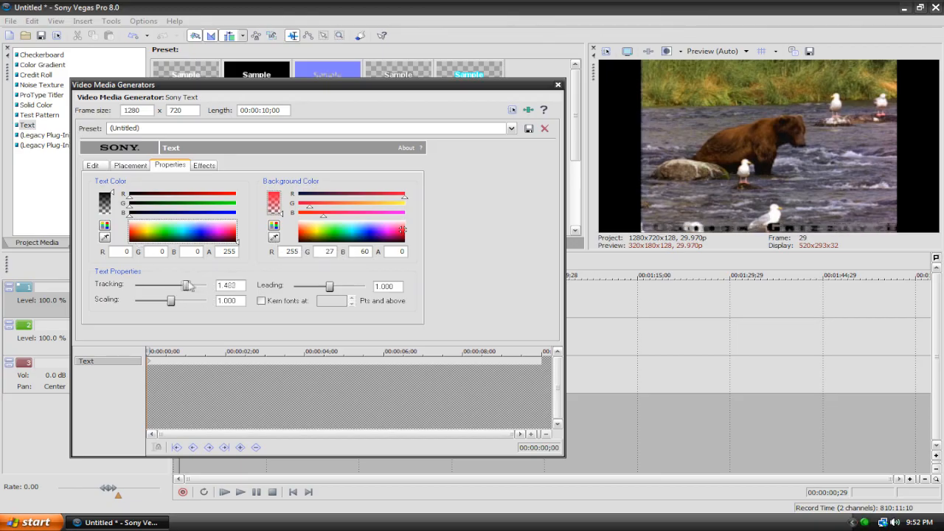
left_click_drag(190, 286, 177, 287)
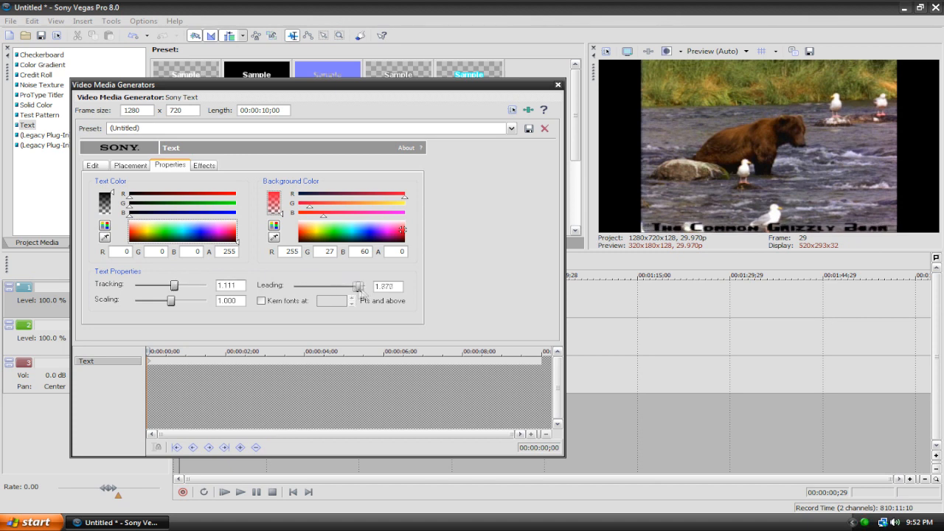
left_click_drag(357, 286, 341, 286)
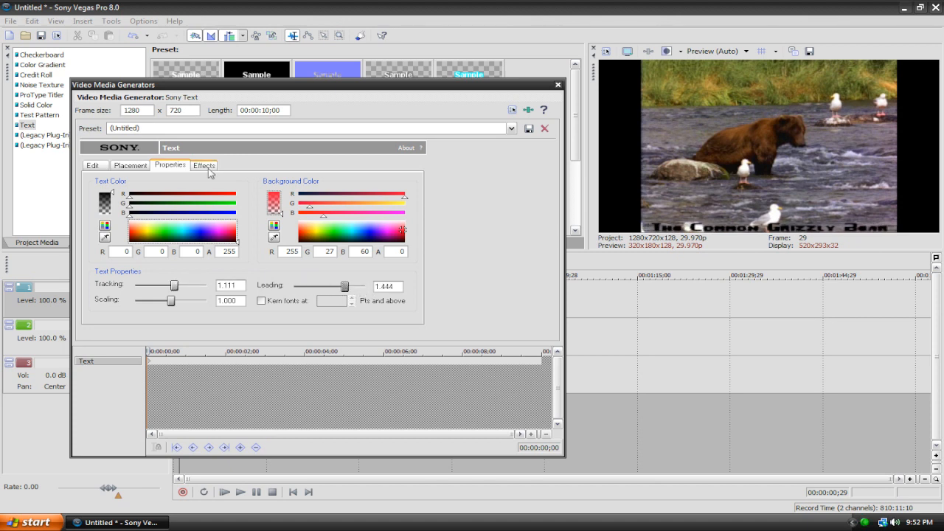
Add a yellow outline around the title letters in the Effects settings
left_click(204, 165)
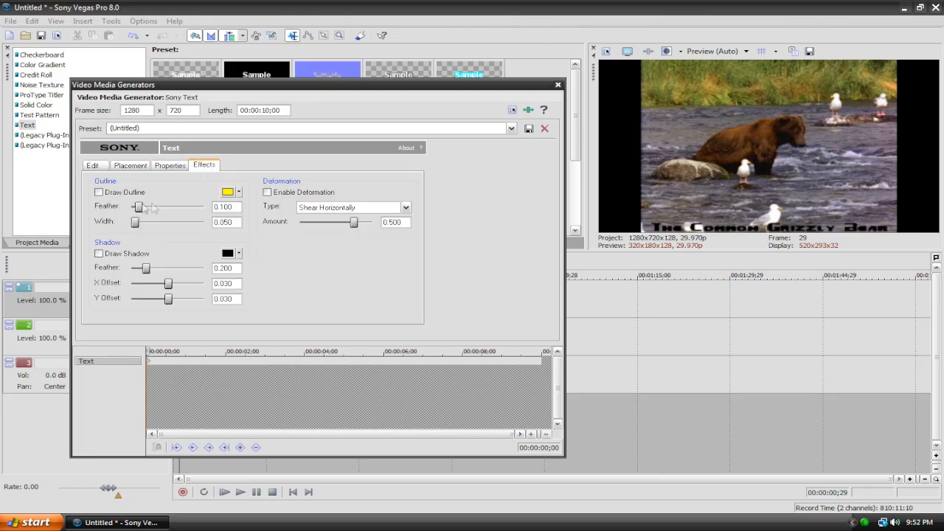
left_click(99, 192)
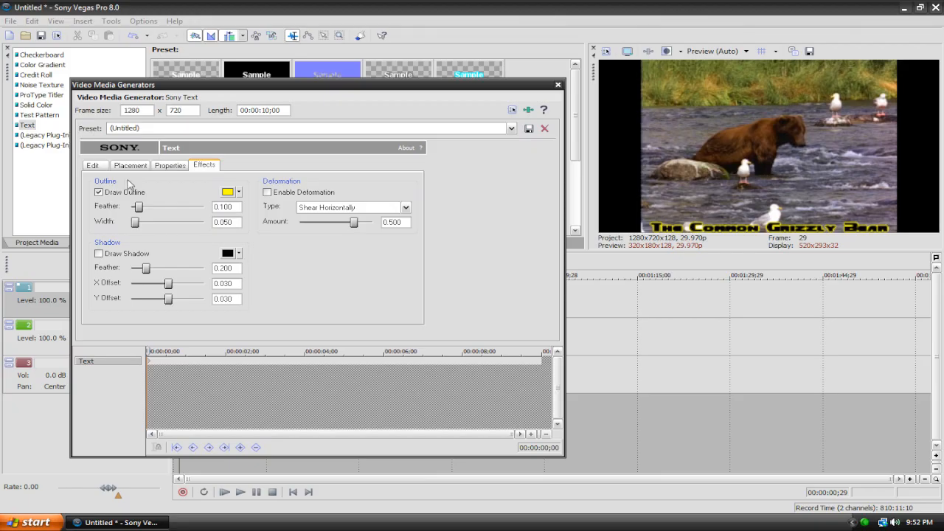
mouse_move(130, 172)
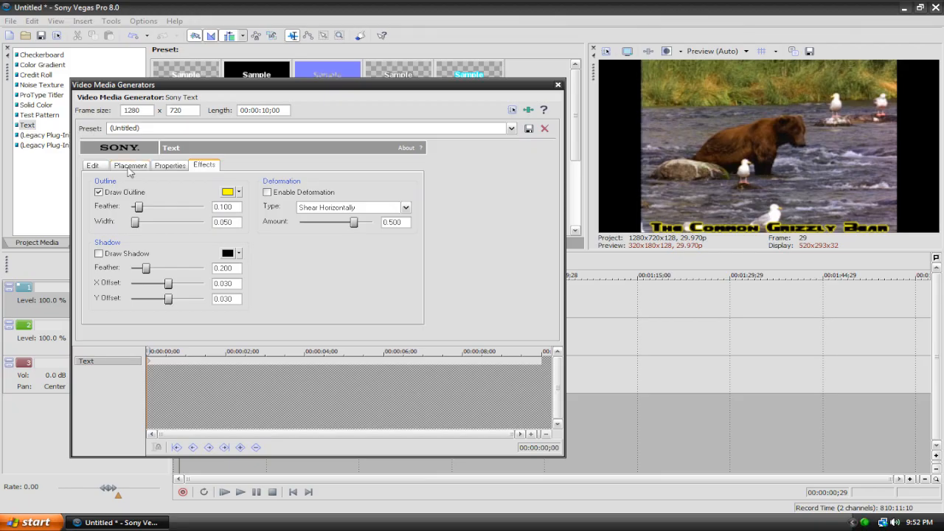
left_click(229, 192)
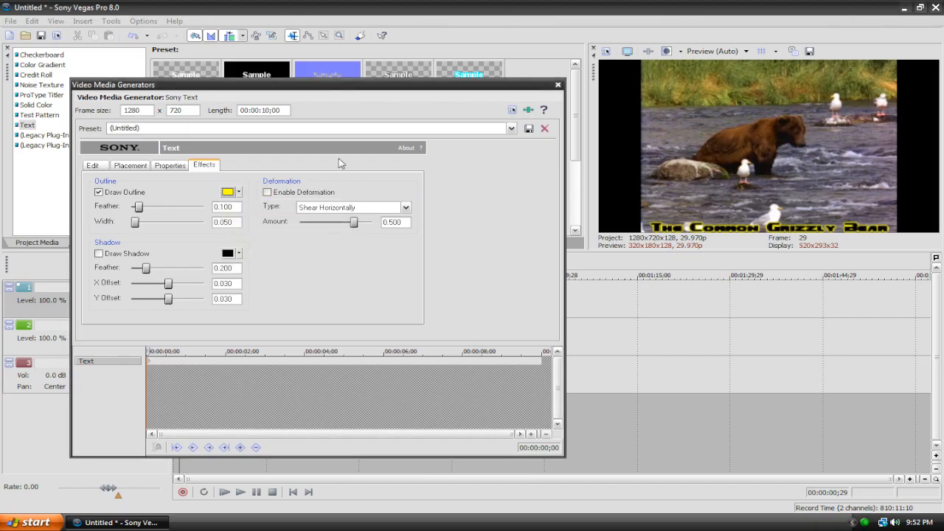
mouse_move(770, 230)
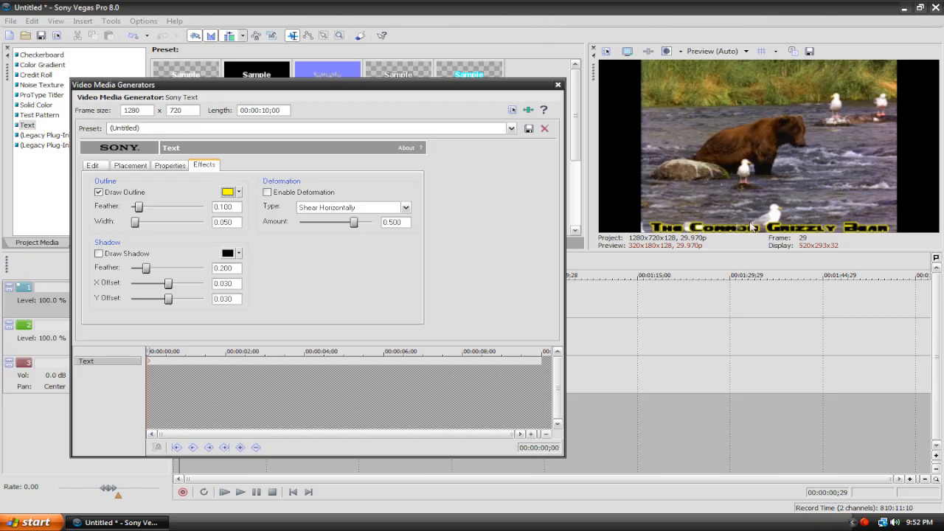
Try a drop shadow and a slight shear deformation on the title, then leave both switched off
left_click(100, 254)
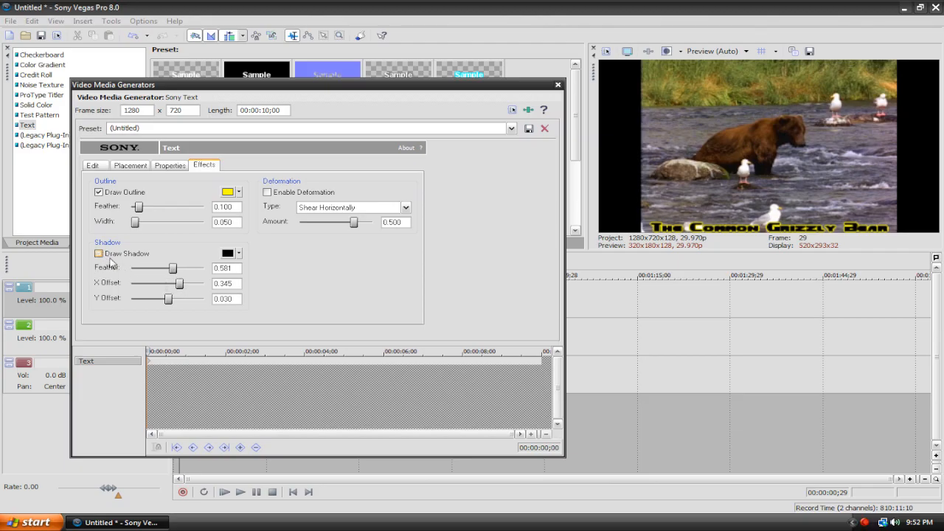
left_click(267, 192)
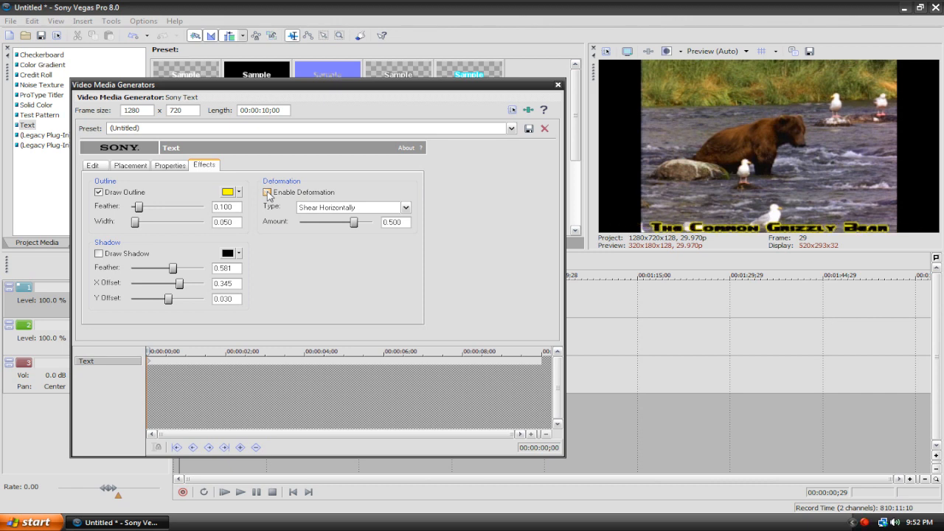
left_click(267, 192)
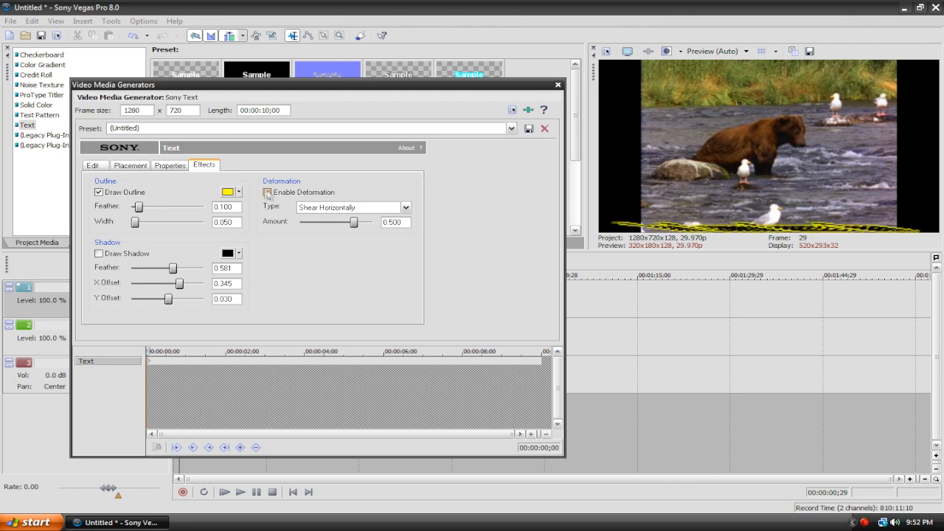
left_click(266, 191)
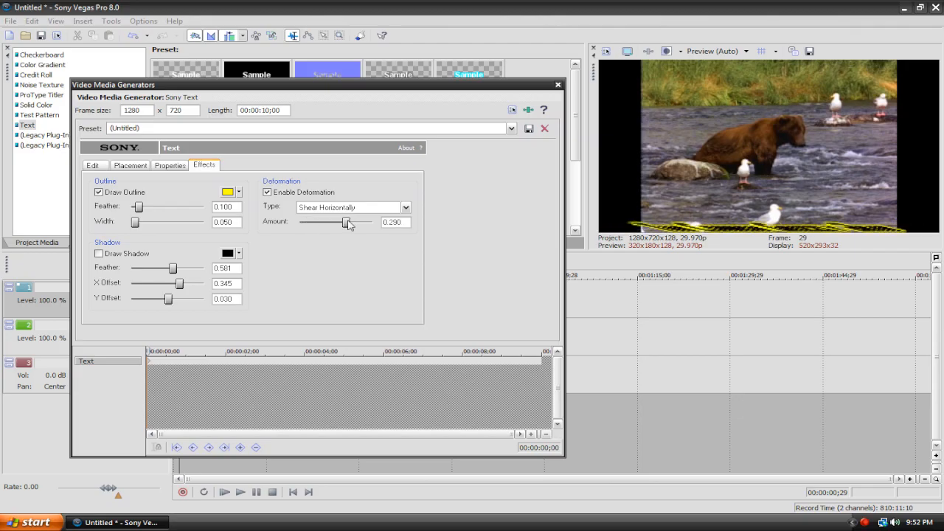
left_click_drag(348, 221, 333, 222)
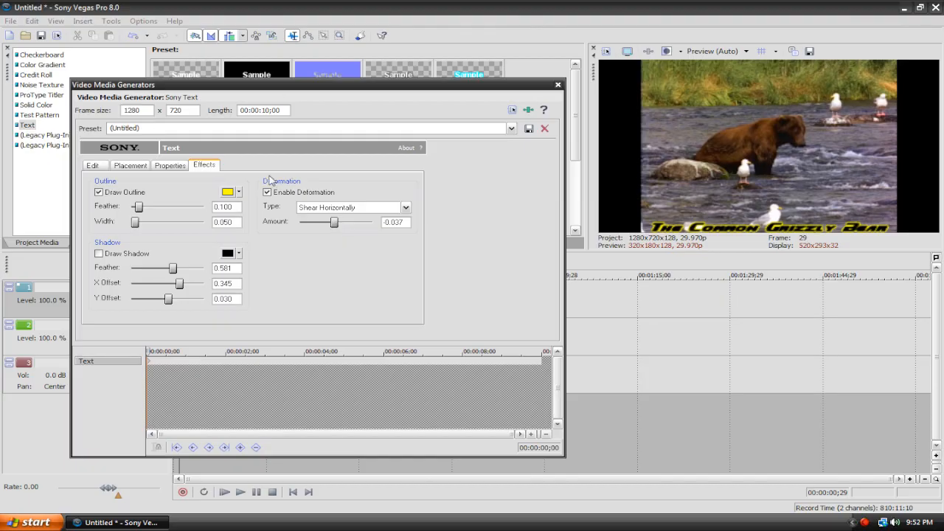
left_click(266, 191)
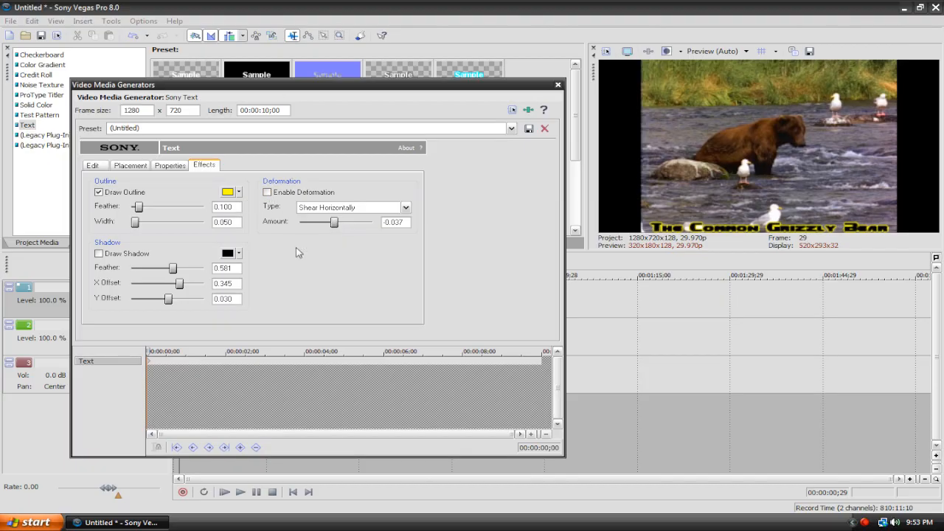
mouse_move(357, 264)
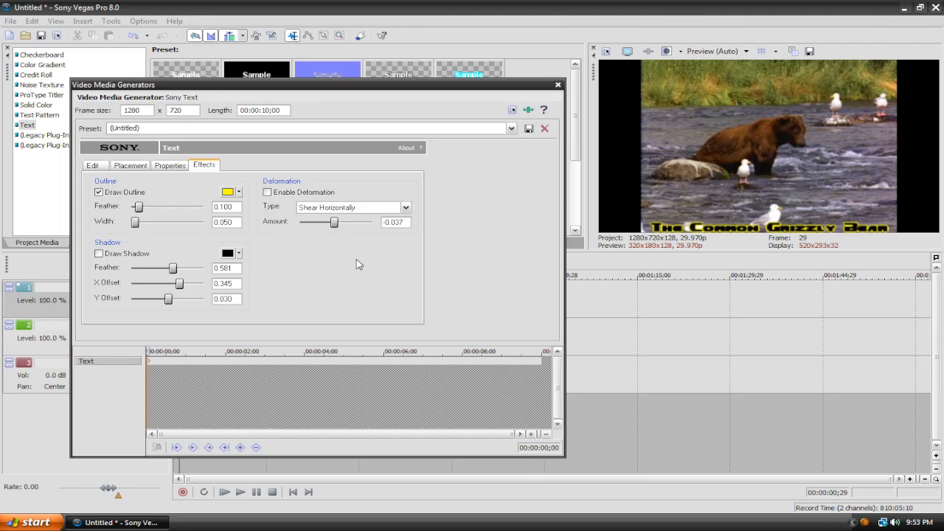
Add a text-colour keyframe about two seconds into the title with a new colour from the spectrum
left_click(93, 165)
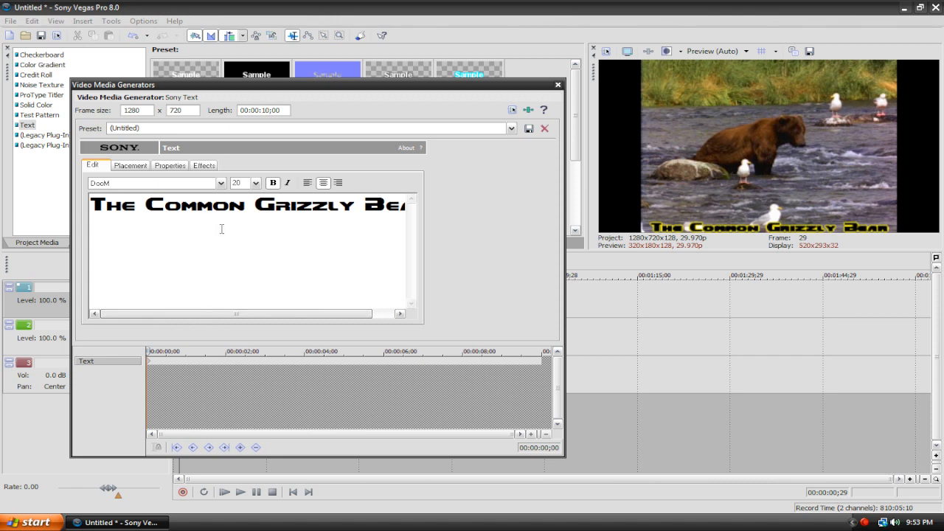
left_click(170, 165)
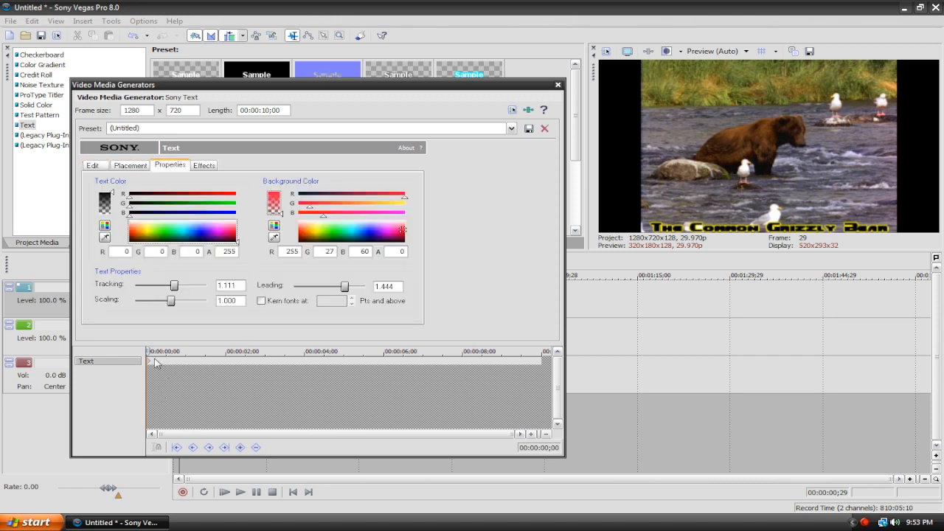
left_click(227, 365)
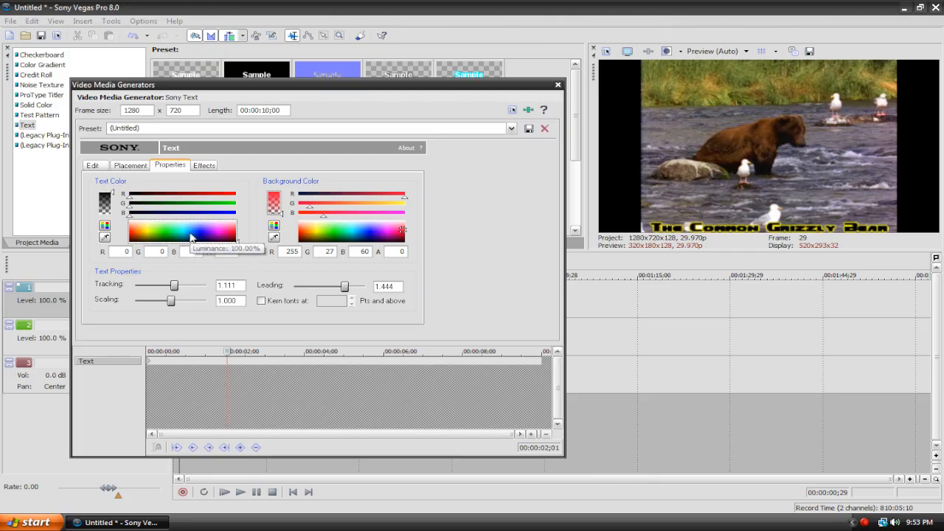
left_click(168, 230)
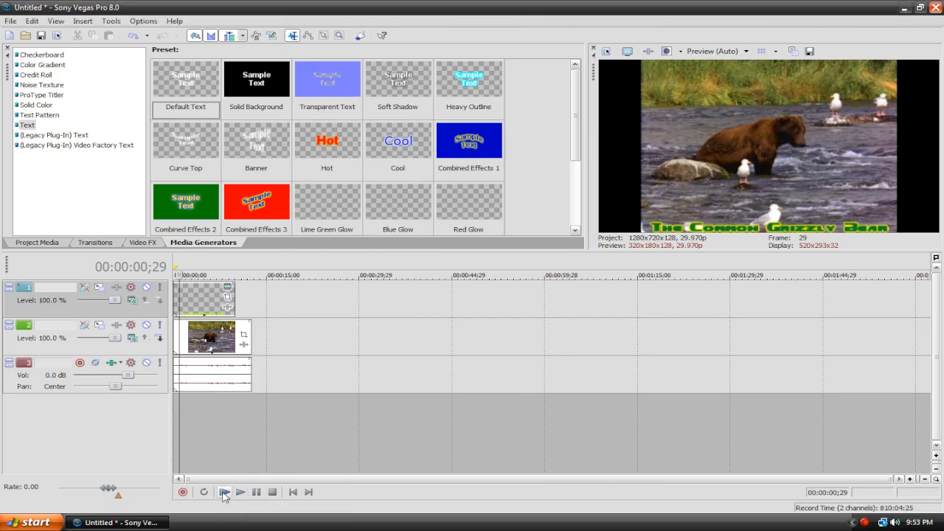
Play the preview, stopping about four seconds in where the title has turned green, and close the generator settings
left_click(239, 493)
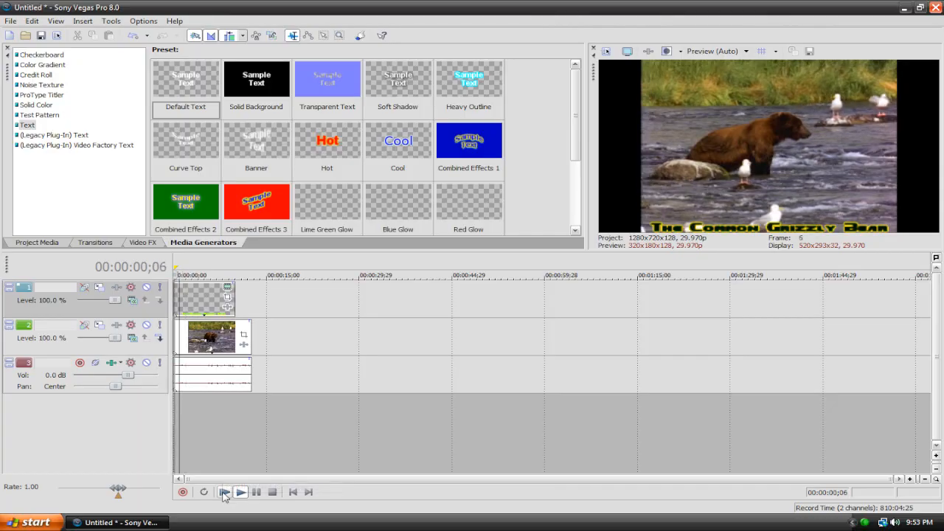
left_click(224, 493)
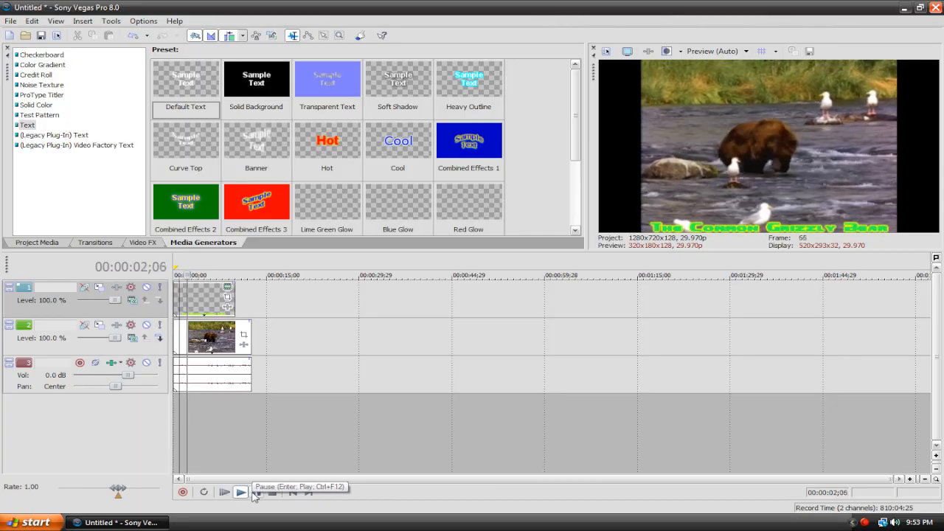
left_click(239, 493)
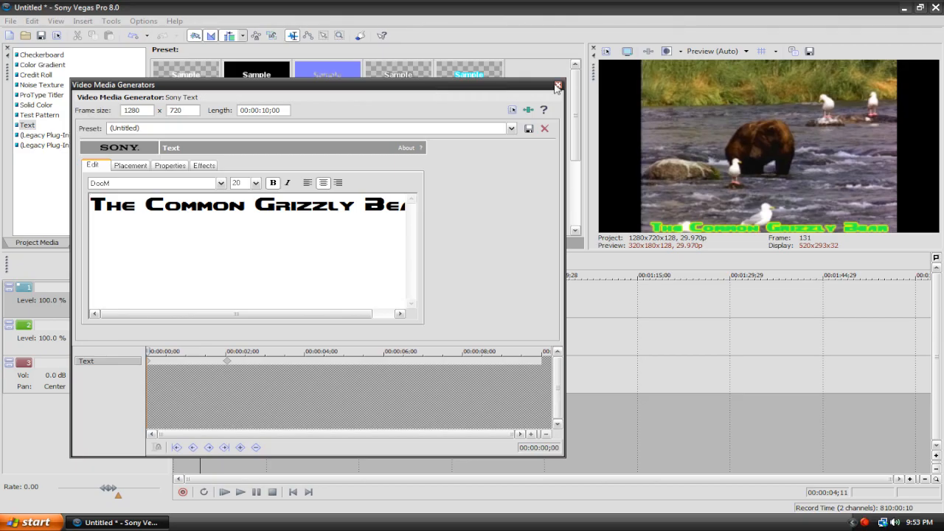
left_click(557, 86)
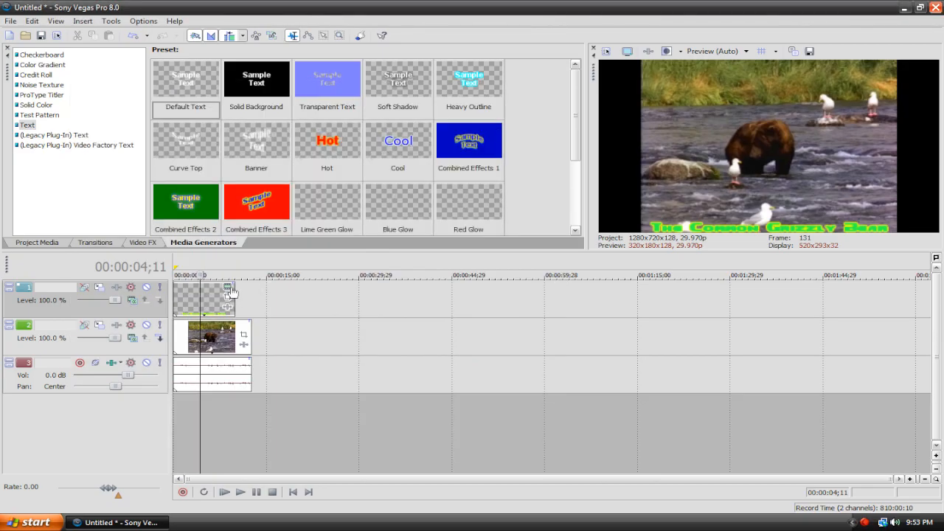
mouse_move(229, 292)
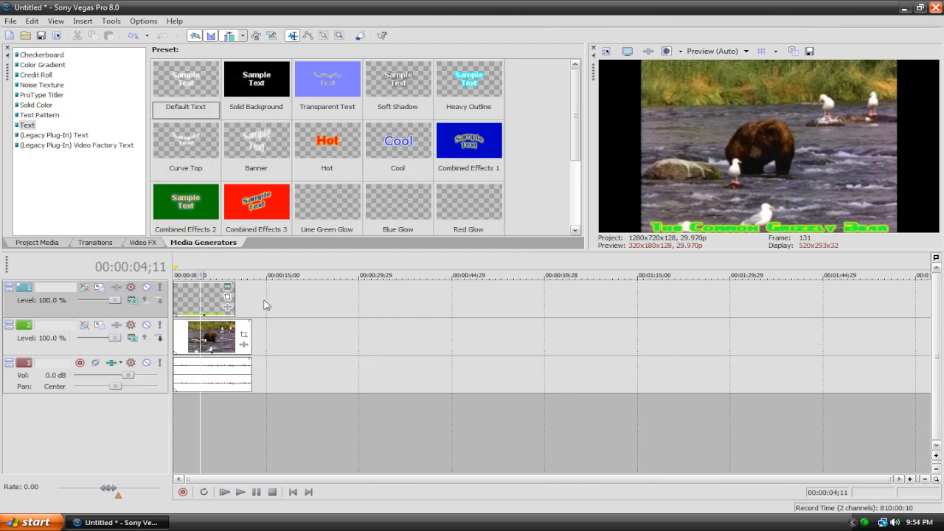
mouse_move(229, 298)
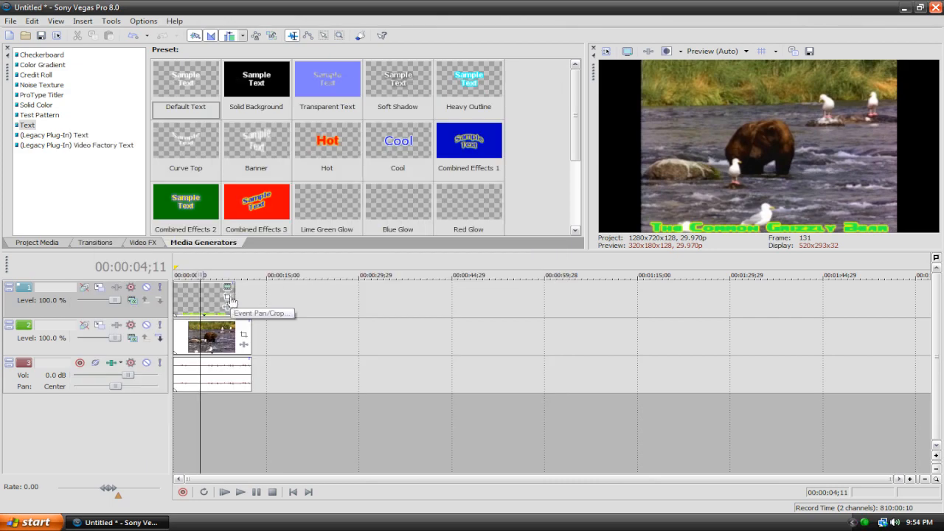
Set a zoomed pan/crop keyframe so Grizzly Bear fills the frame mid-clip, preview it and return to the start
left_click(227, 286)
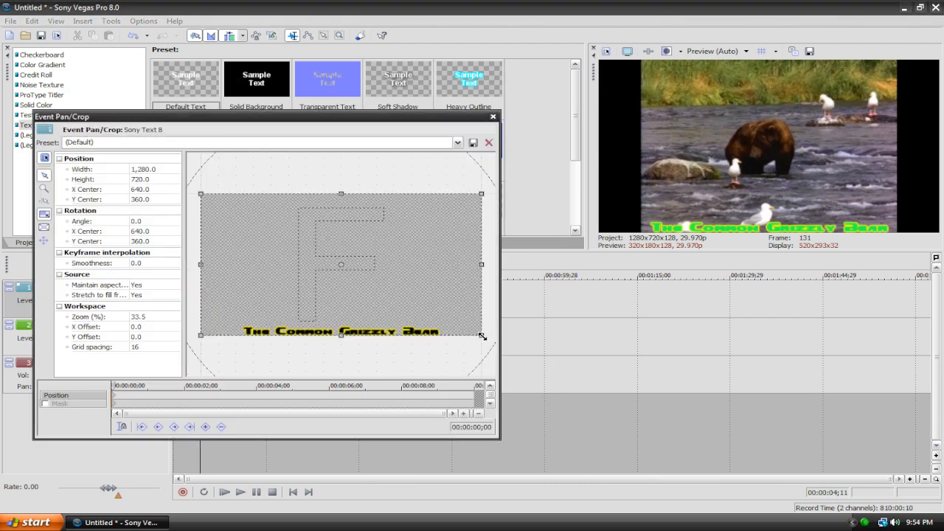
mouse_move(186, 401)
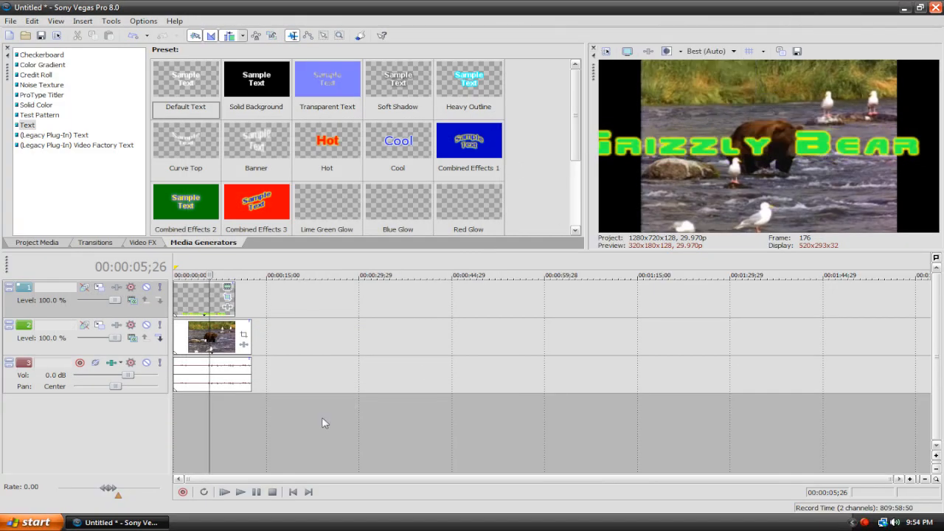
left_click(239, 492)
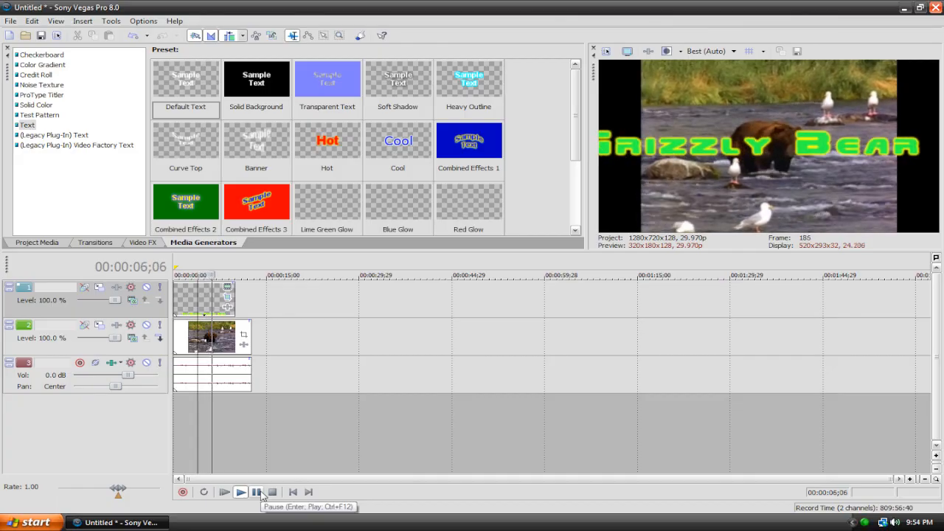
left_click(292, 493)
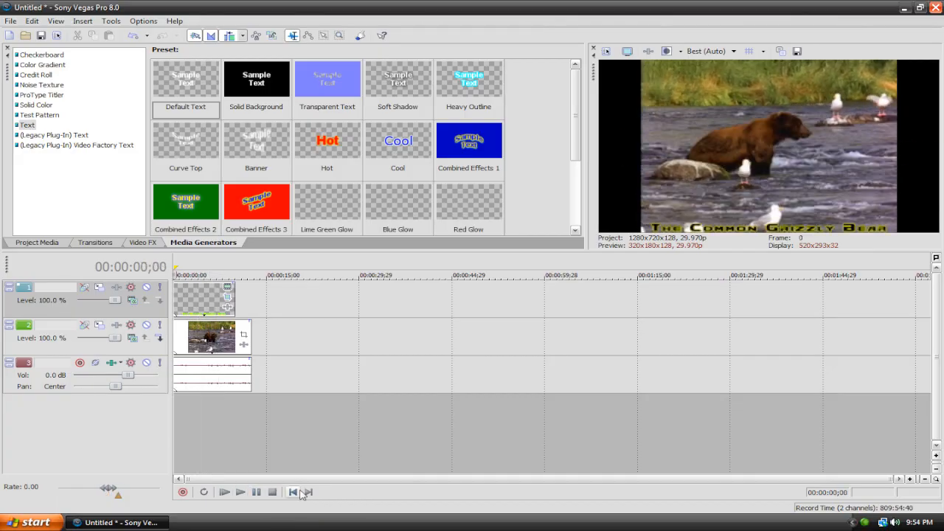
mouse_move(292, 492)
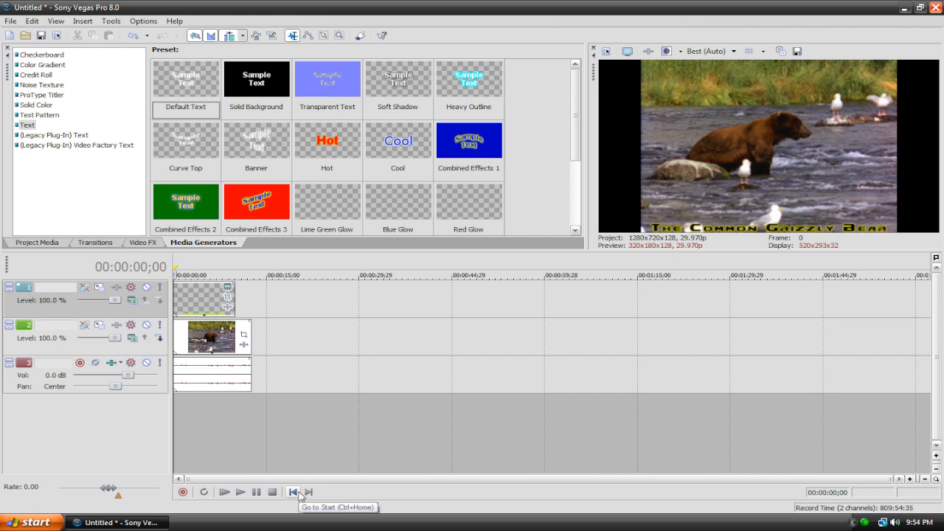